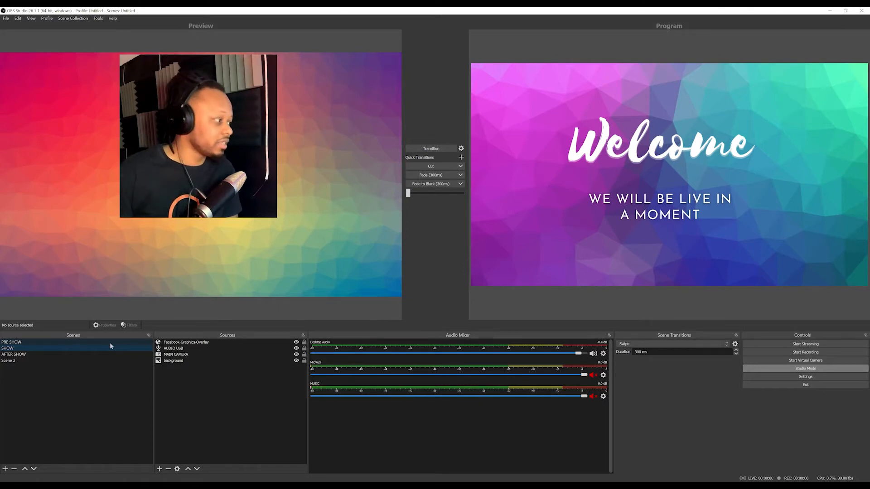
mouse_move(47, 358)
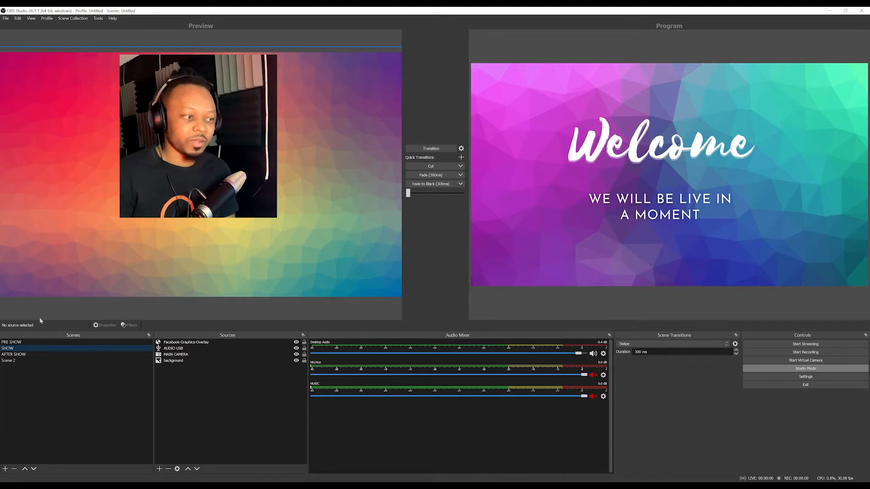
mouse_move(102, 297)
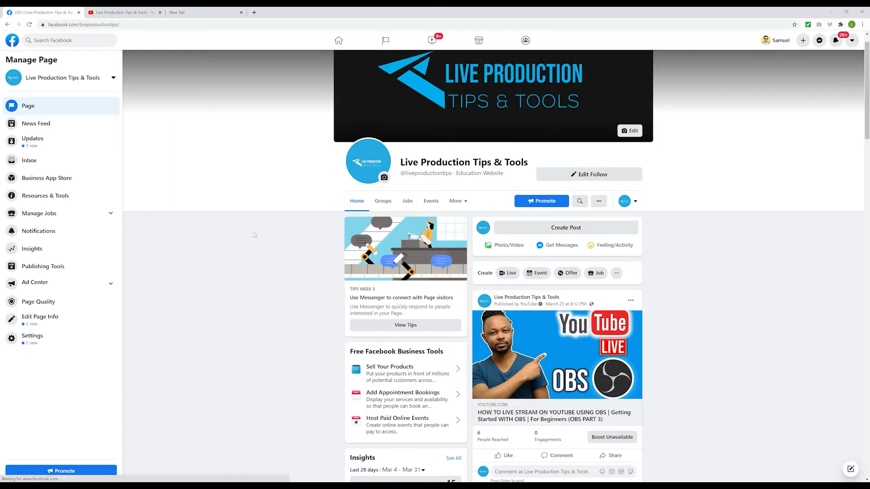
mouse_move(105, 179)
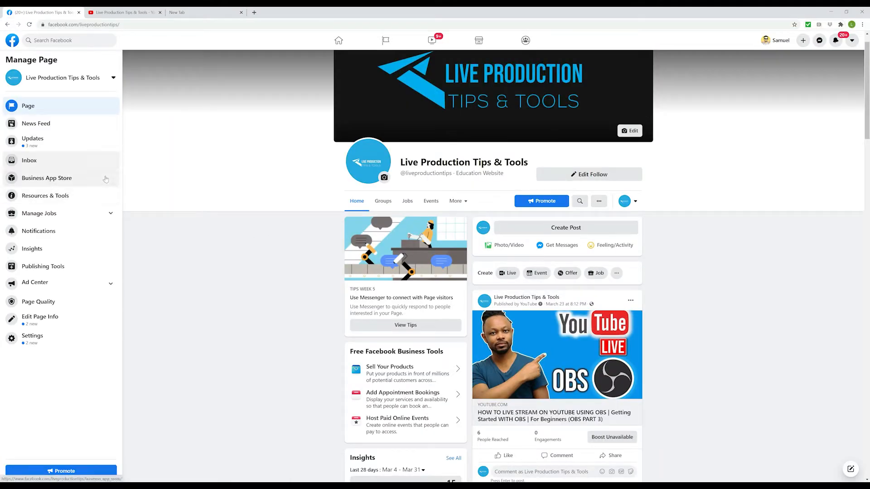
mouse_move(108, 277)
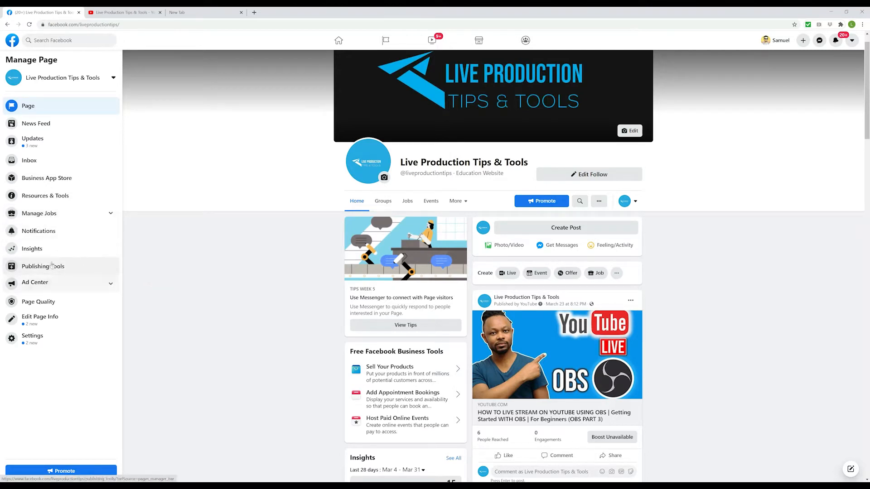
Open Publishing Tools from the Manage Page sidebar to list the page's posts
left_click(40, 266)
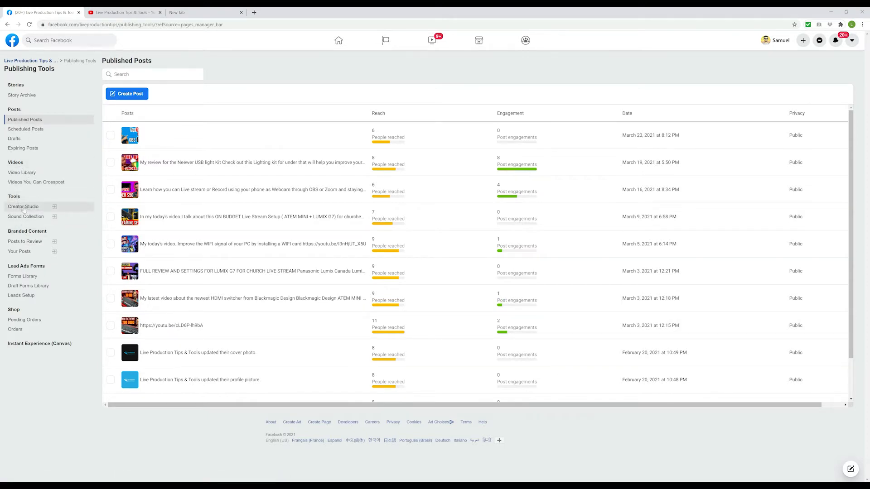
Go to Creator Studio and begin Set Up Live Stream from the Live Dashboard
left_click(22, 207)
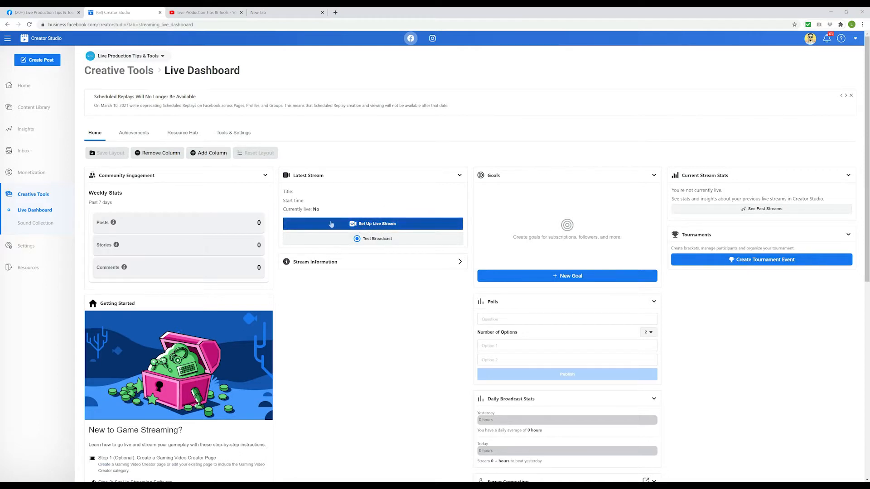
mouse_move(399, 226)
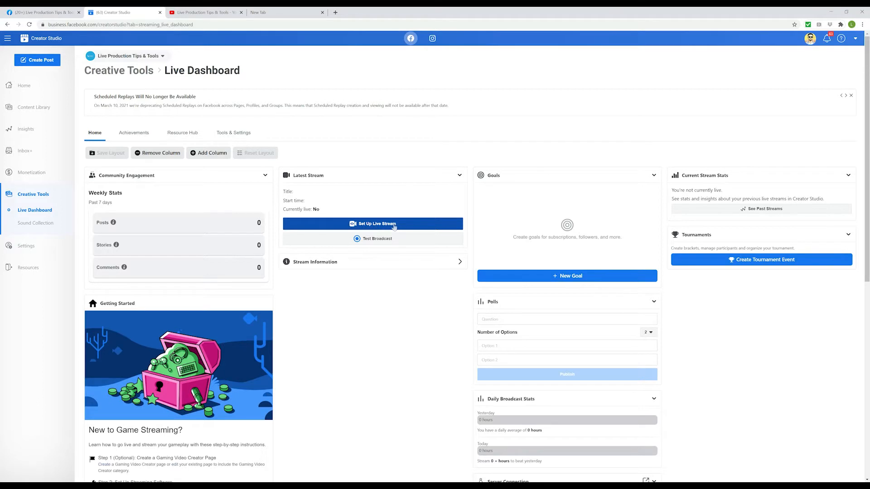
left_click(372, 224)
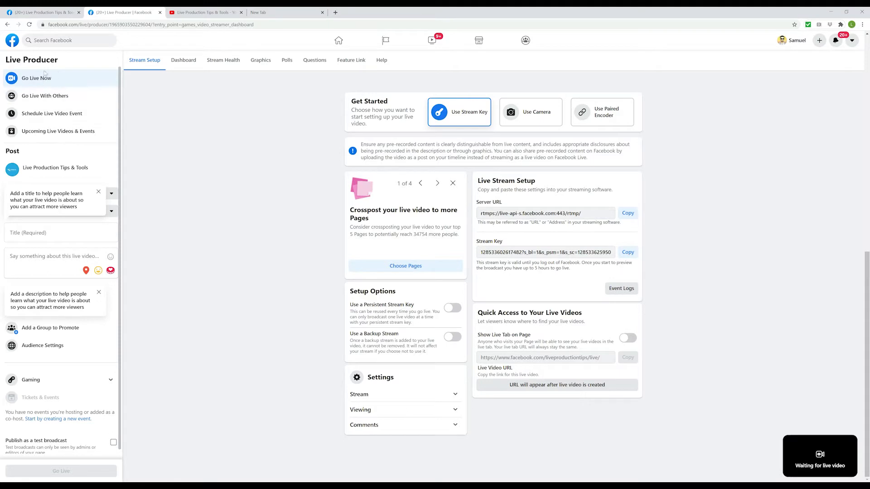
mouse_move(67, 88)
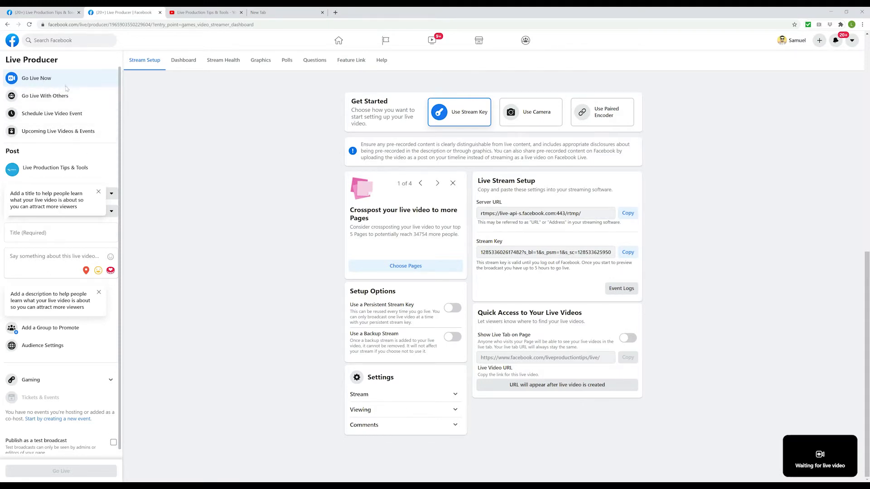
mouse_move(53, 95)
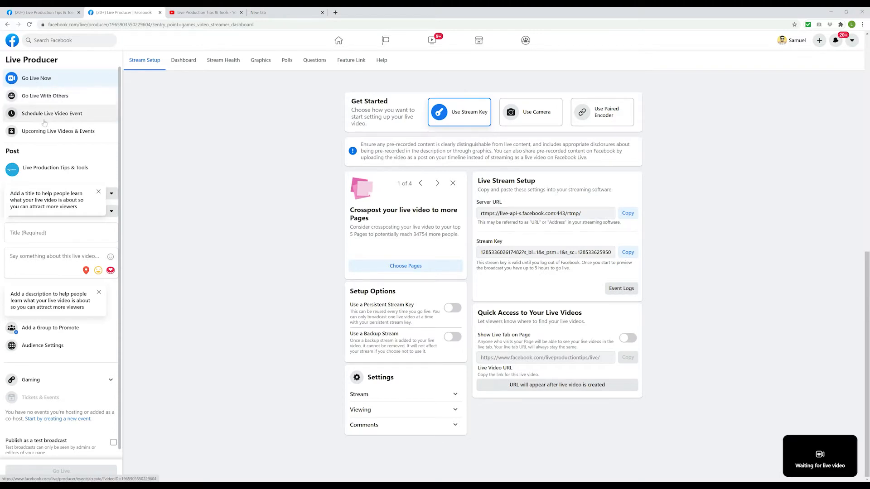
mouse_move(61, 122)
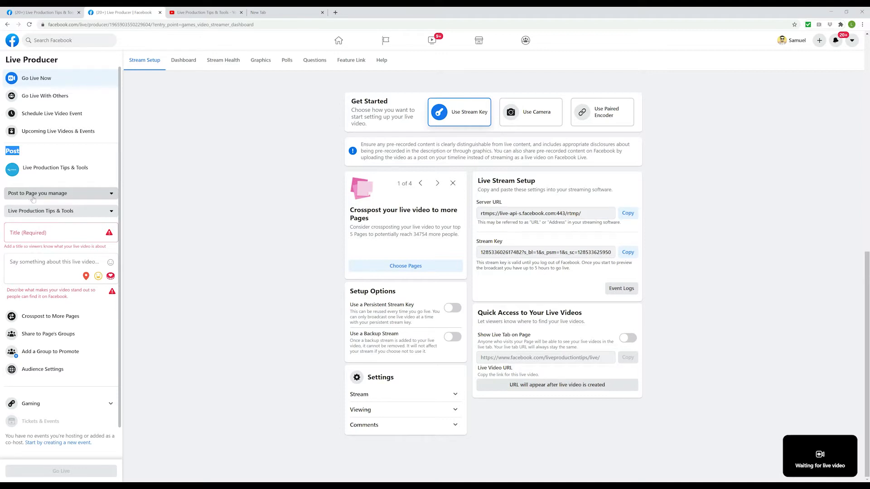
mouse_move(49, 194)
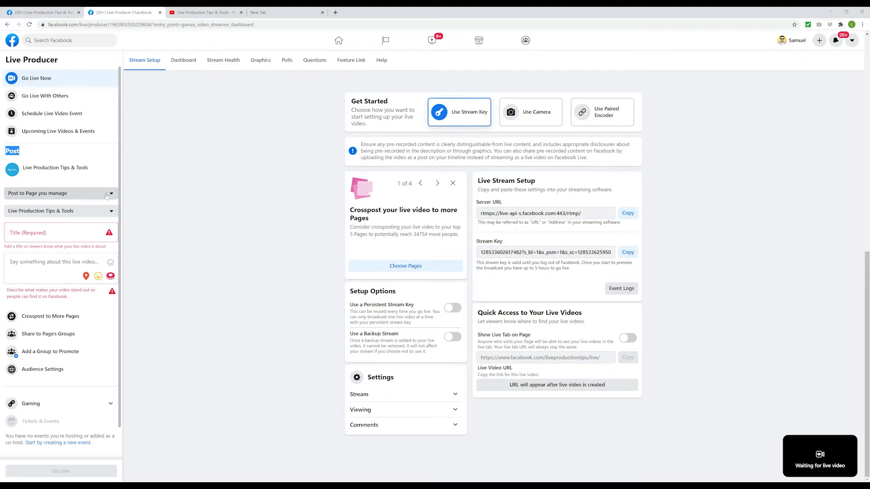
Set the post destination to 'Post to Page you manage' for Live Production Tips & Tools
left_click(61, 193)
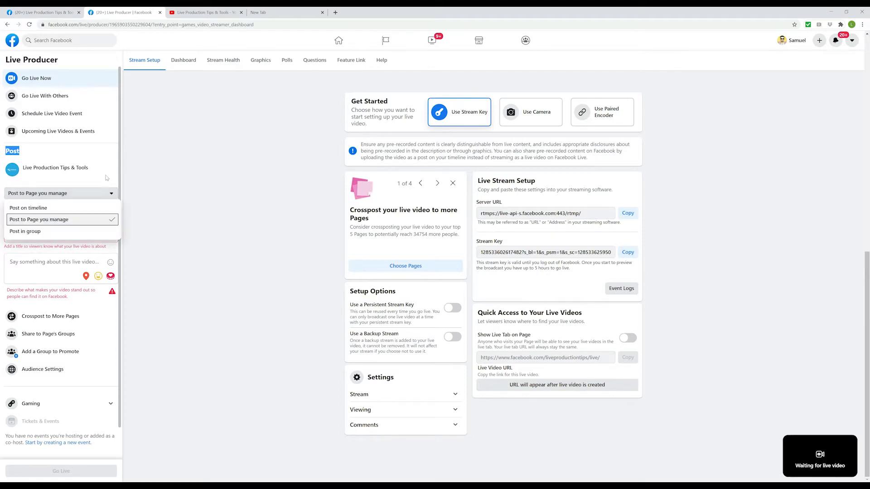
left_click(39, 219)
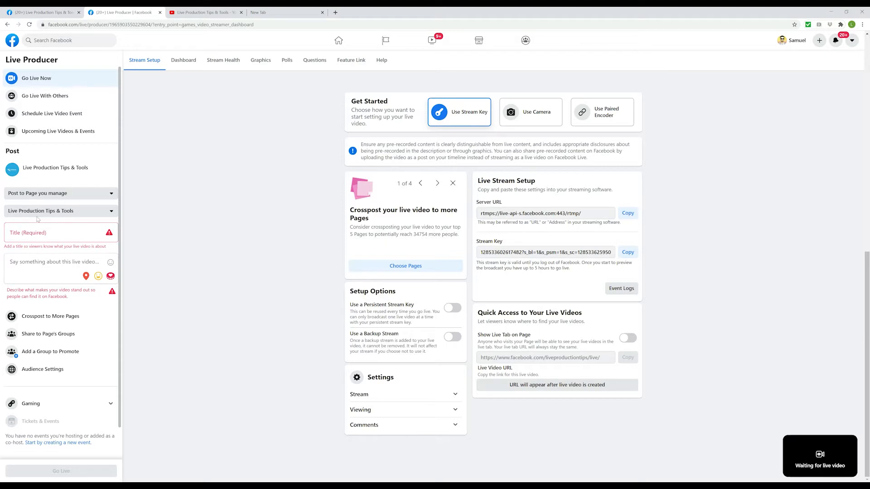
mouse_move(24, 217)
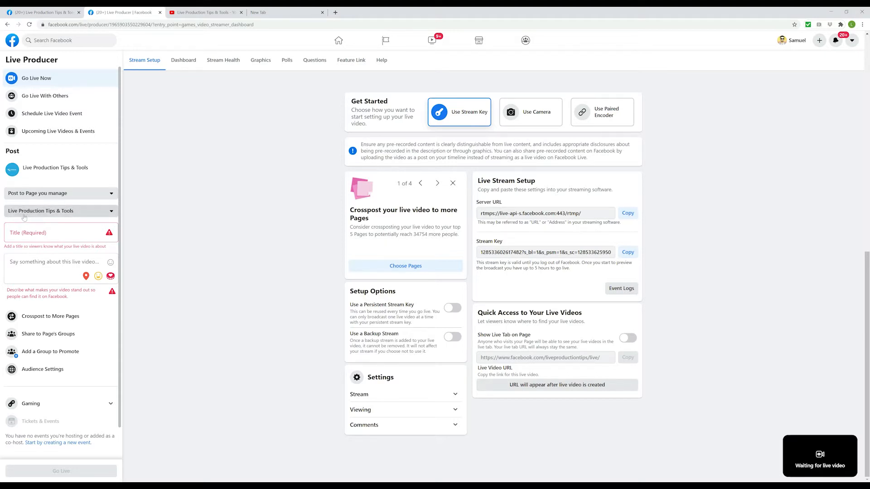
mouse_move(35, 218)
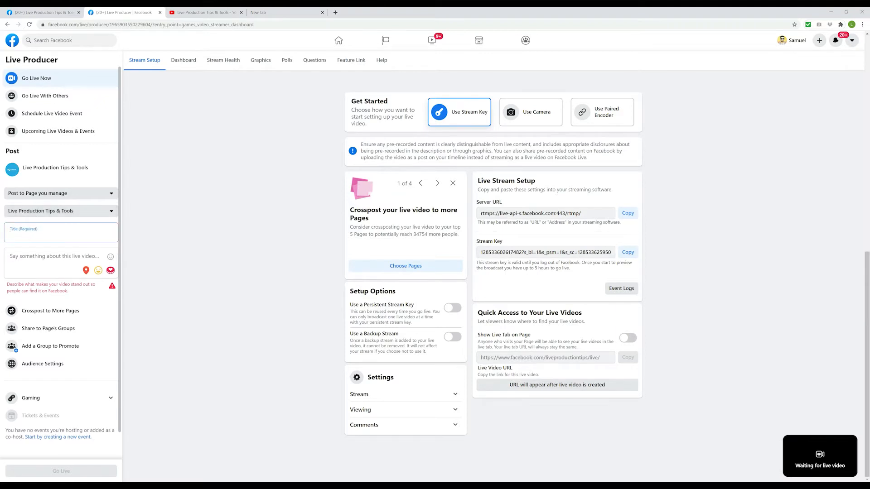
Enter the title 'test live stream' and the description 'This is just a test'
left_click(60, 233)
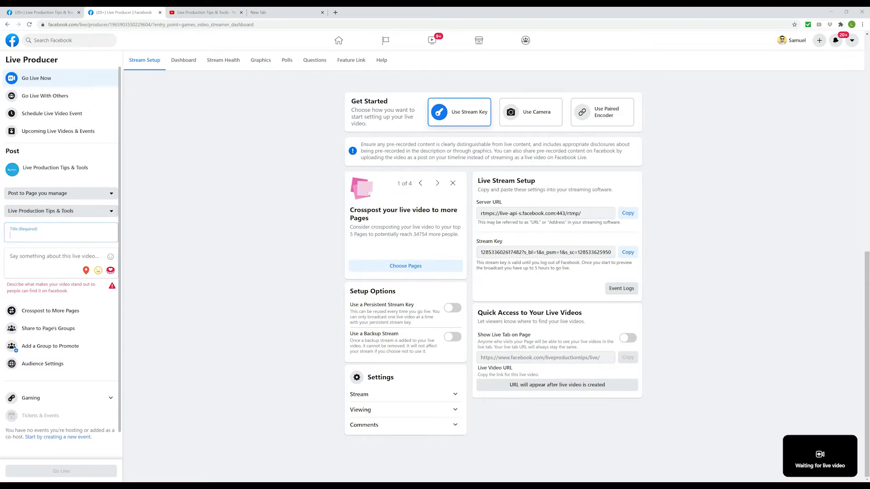
type("test live stream")
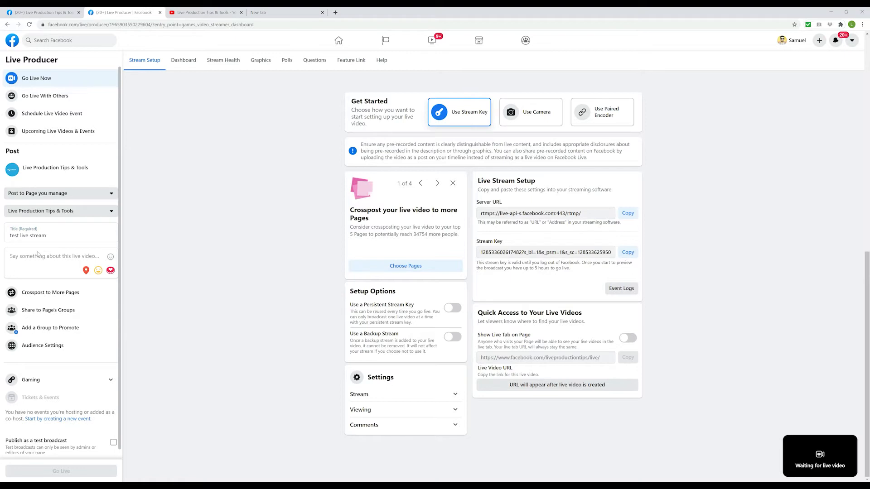
type("This u")
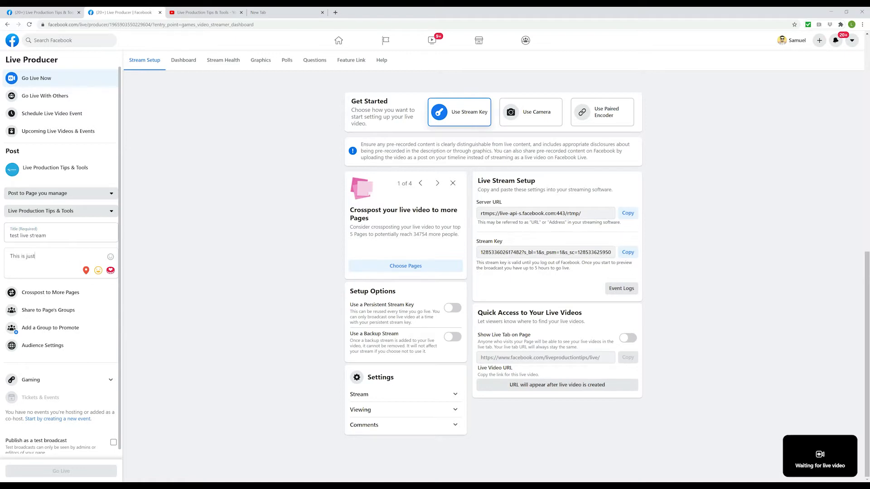
type("a test")
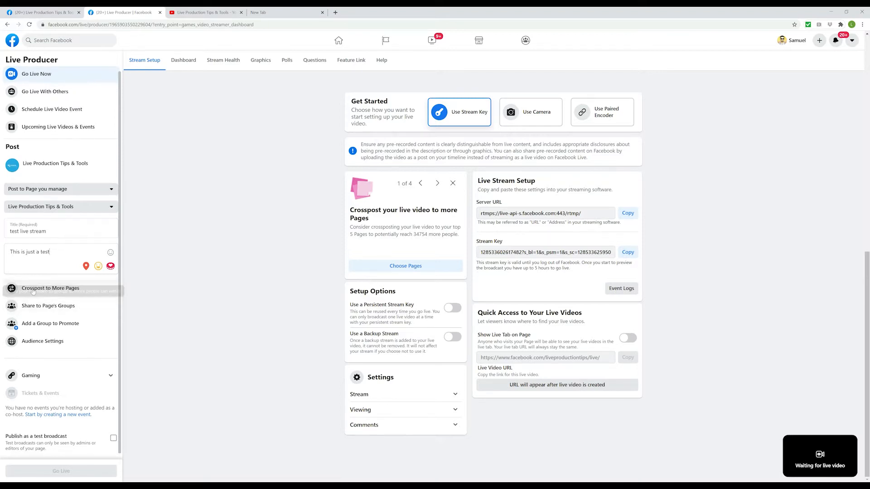
mouse_move(76, 296)
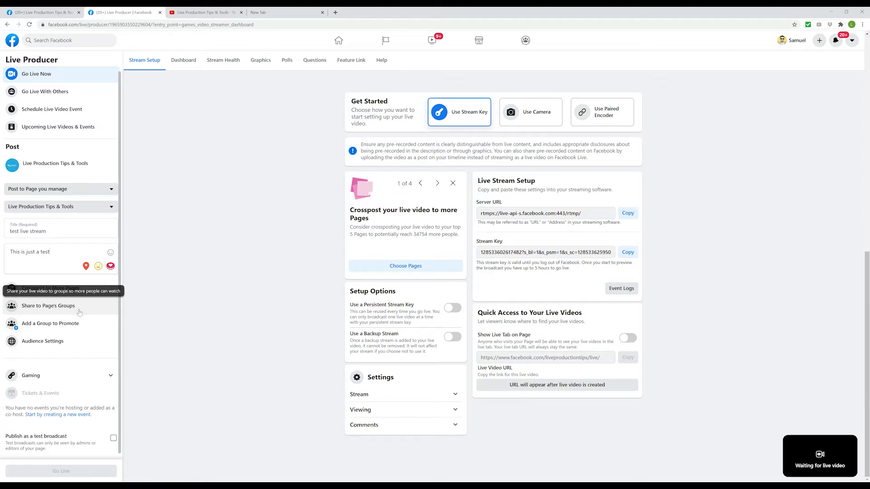
mouse_move(56, 310)
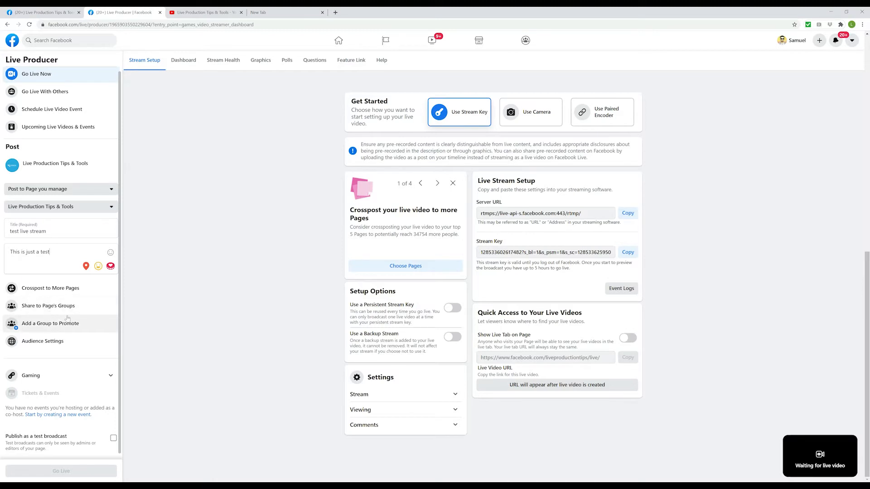
mouse_move(79, 346)
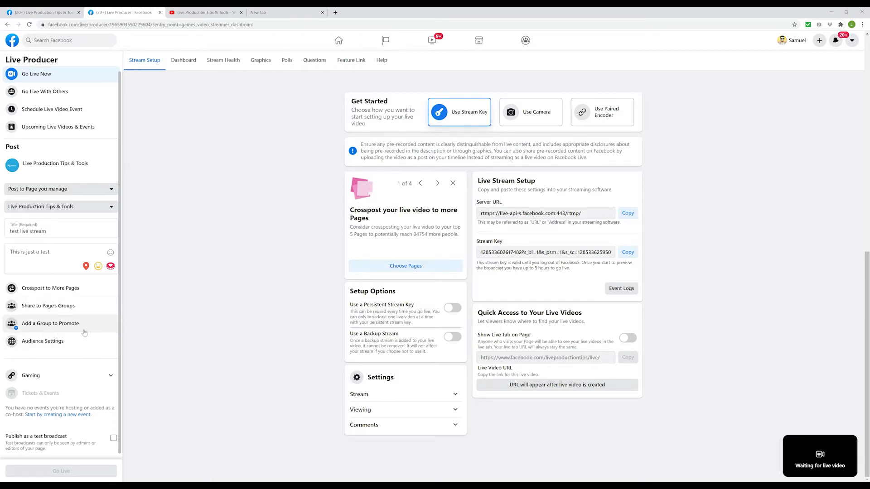
mouse_move(60, 346)
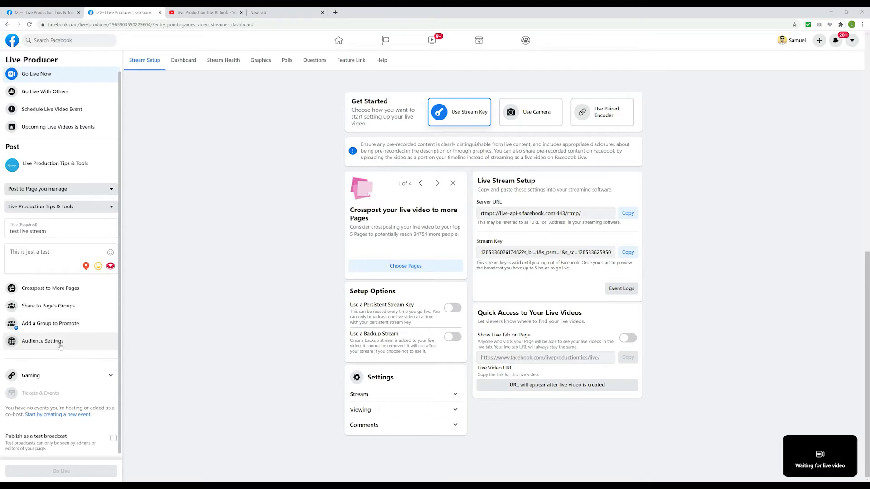
Review the Minimum Age choices in Audience Settings, keeping Public, and close the dialog
left_click(42, 341)
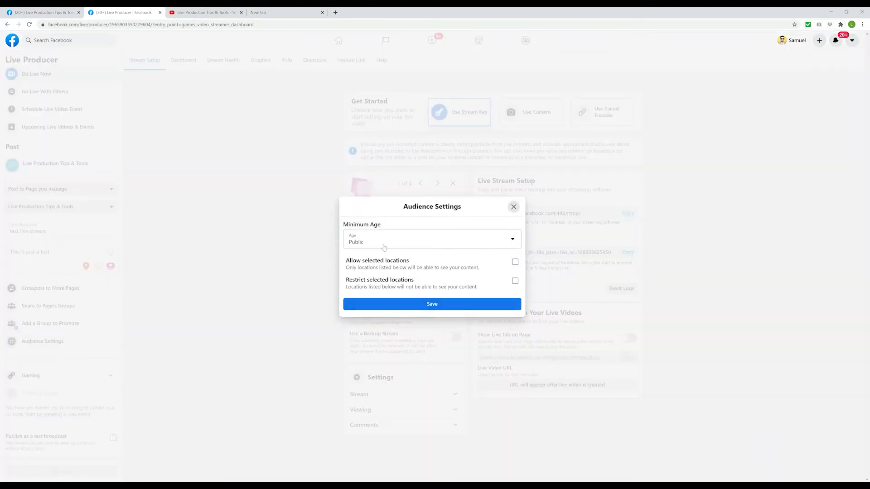
left_click(432, 239)
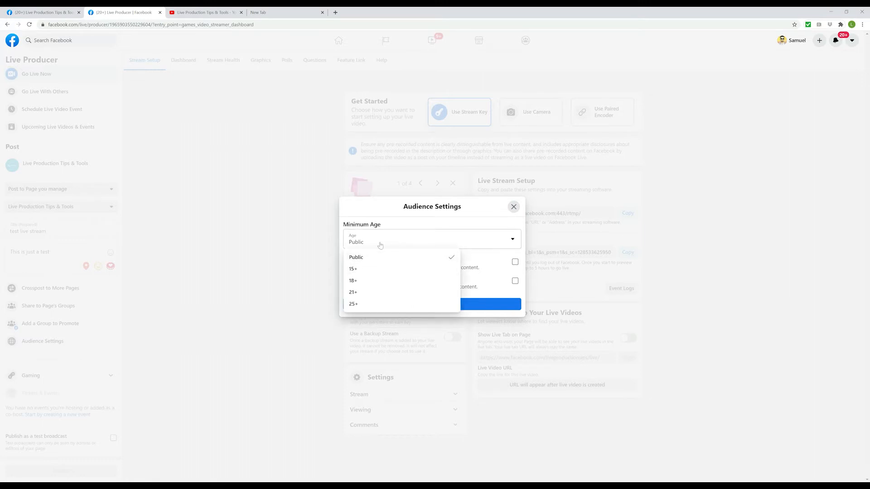
mouse_move(397, 213)
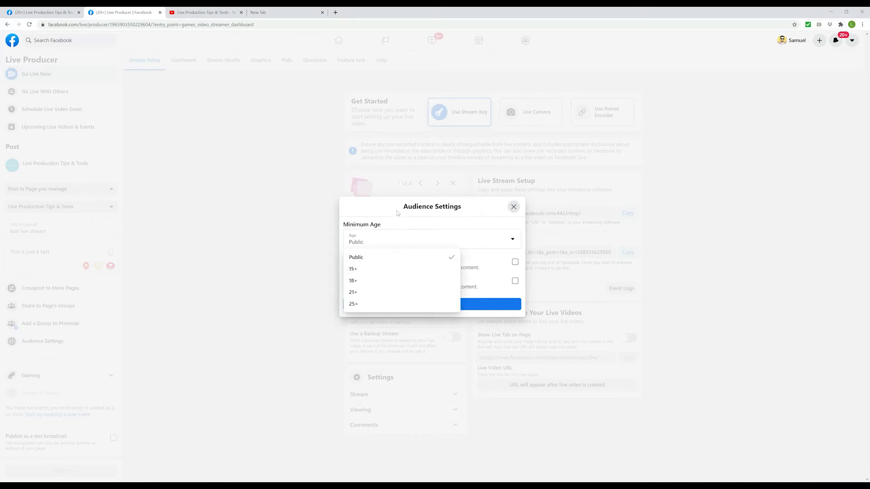
mouse_move(381, 281)
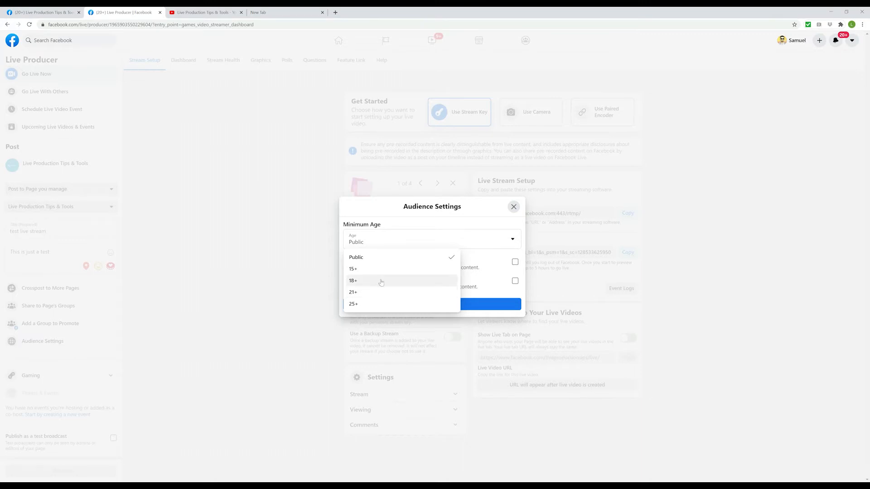
mouse_move(366, 295)
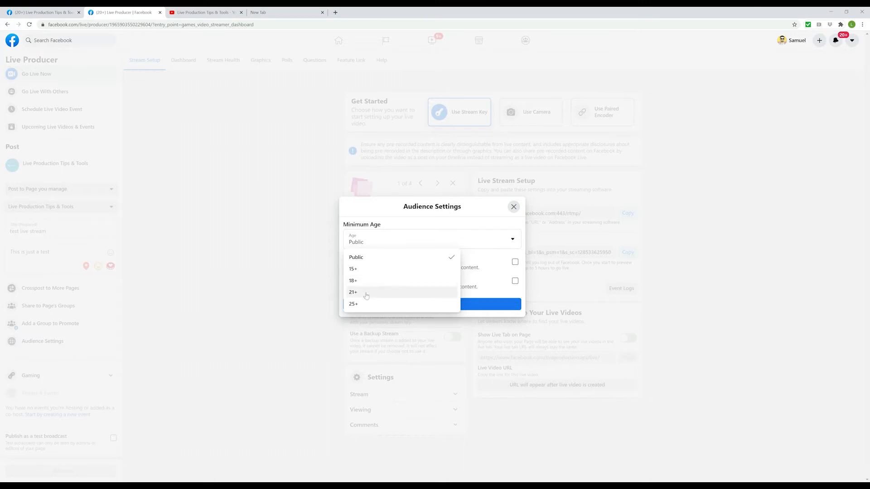
mouse_move(381, 307)
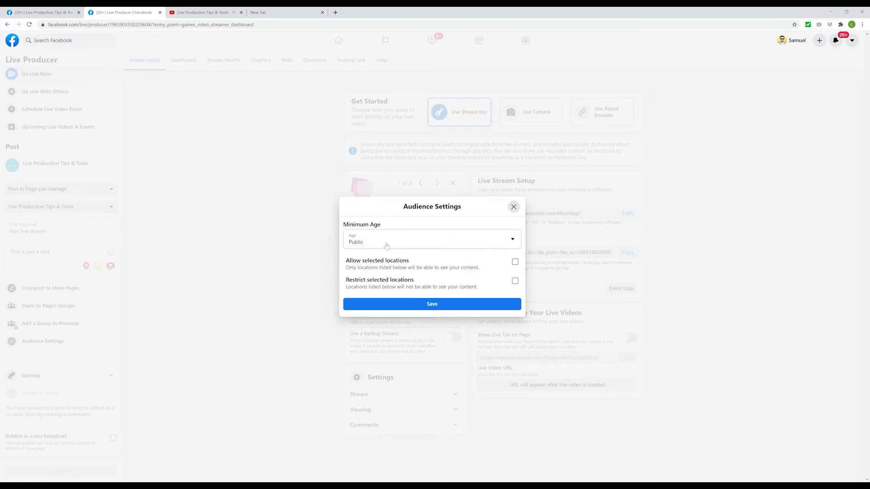
left_click(513, 207)
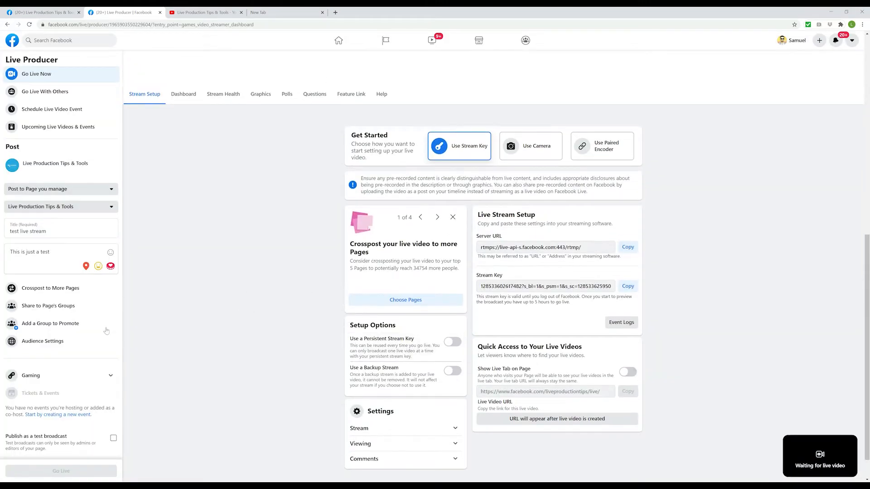
mouse_move(417, 233)
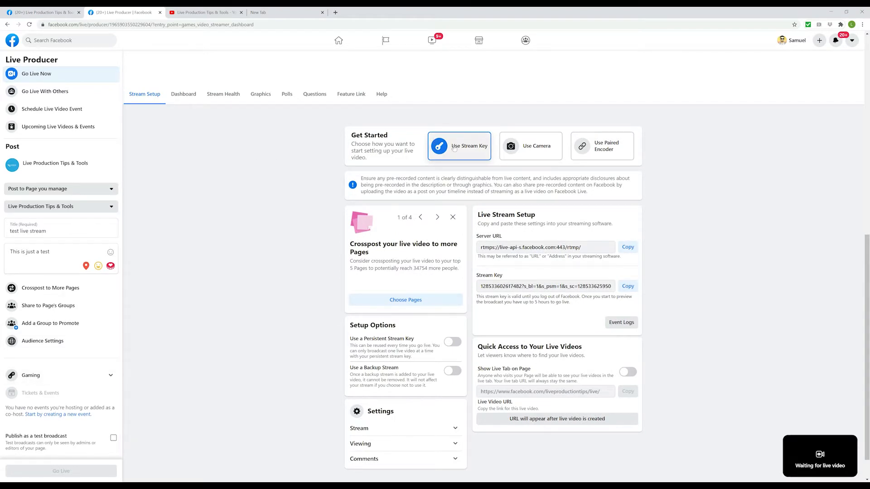
mouse_move(472, 154)
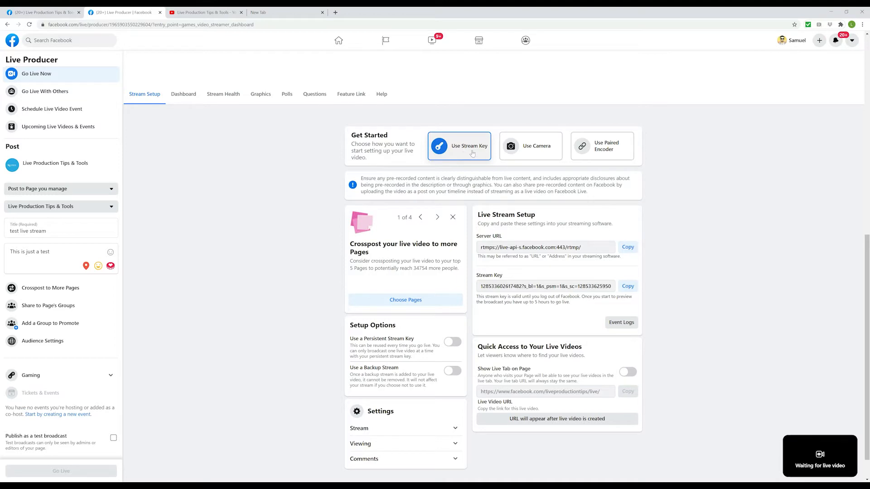
mouse_move(468, 158)
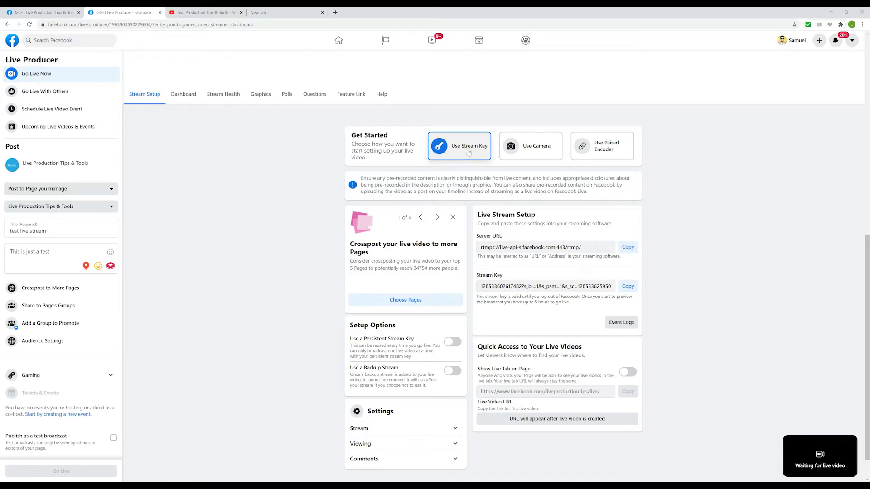
mouse_move(537, 153)
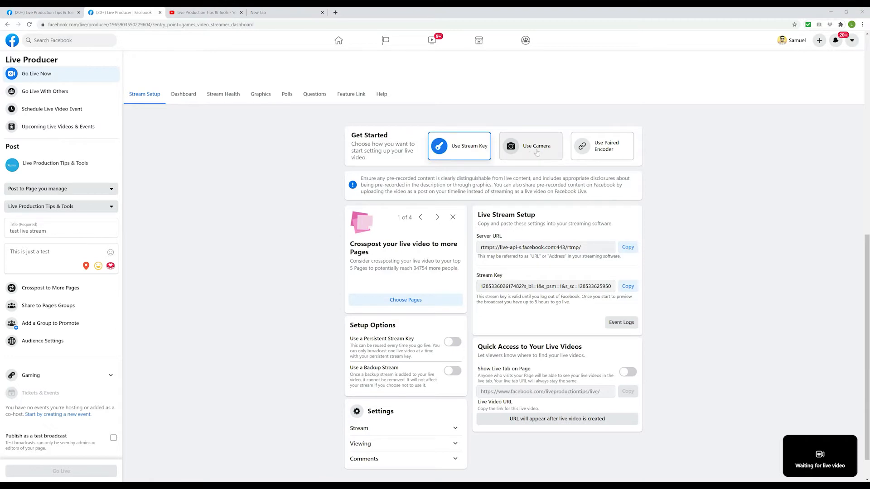
mouse_move(529, 158)
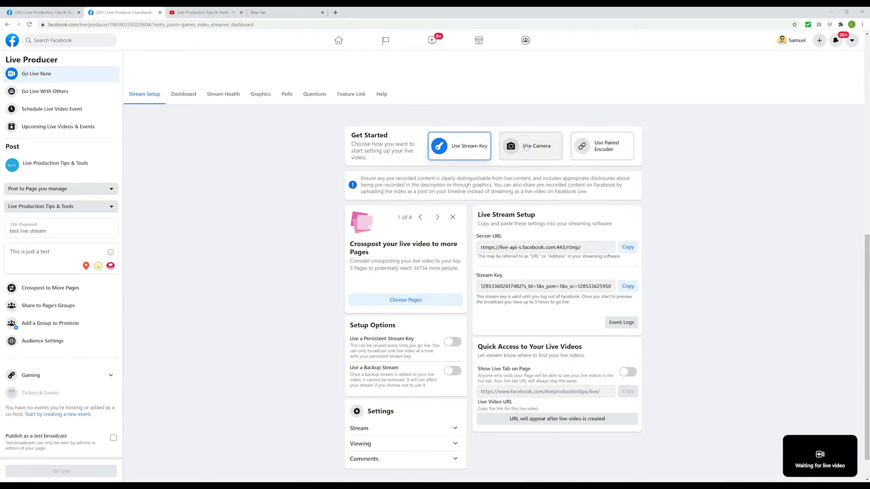
mouse_move(589, 151)
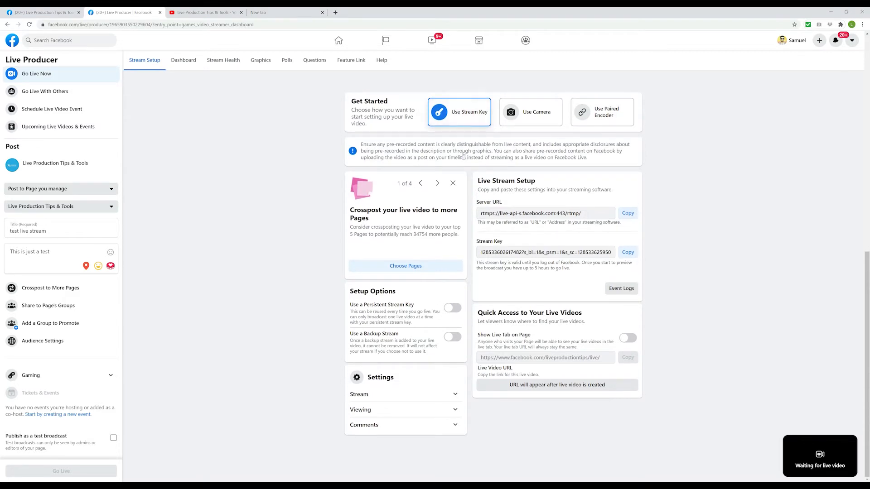
mouse_move(428, 245)
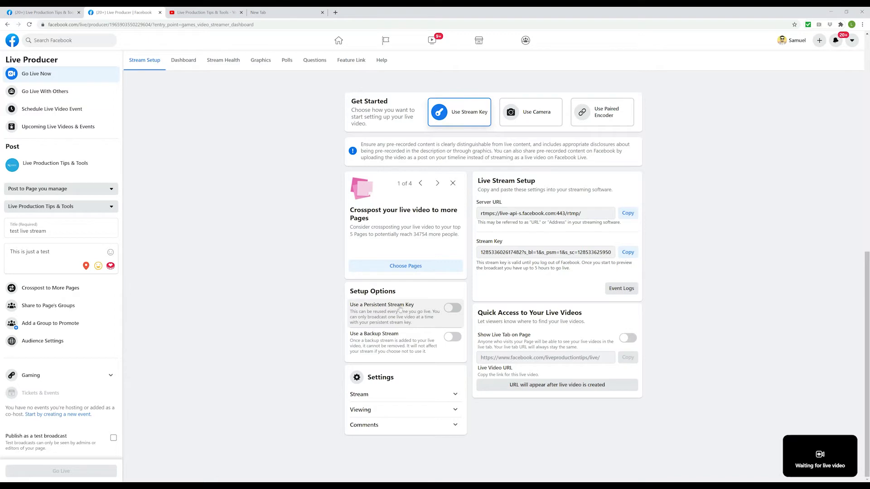
Enable Use a Persistent Stream Key under Setup Options
left_click(452, 307)
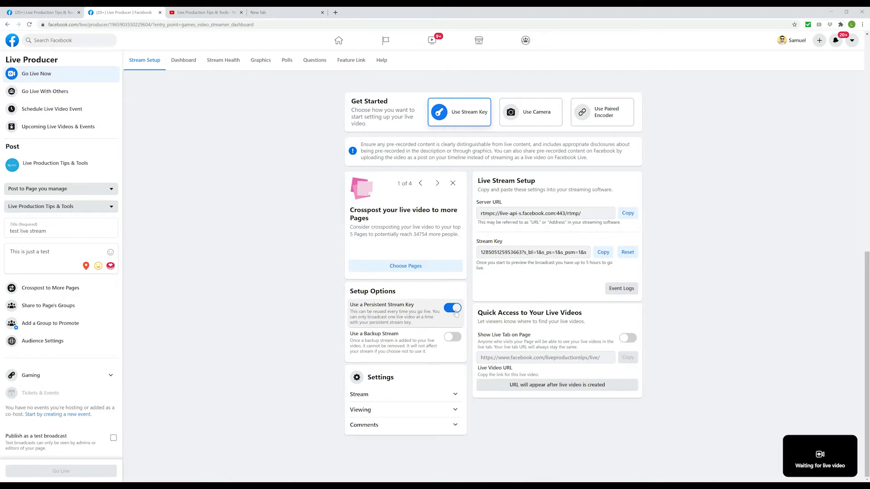
mouse_move(426, 306)
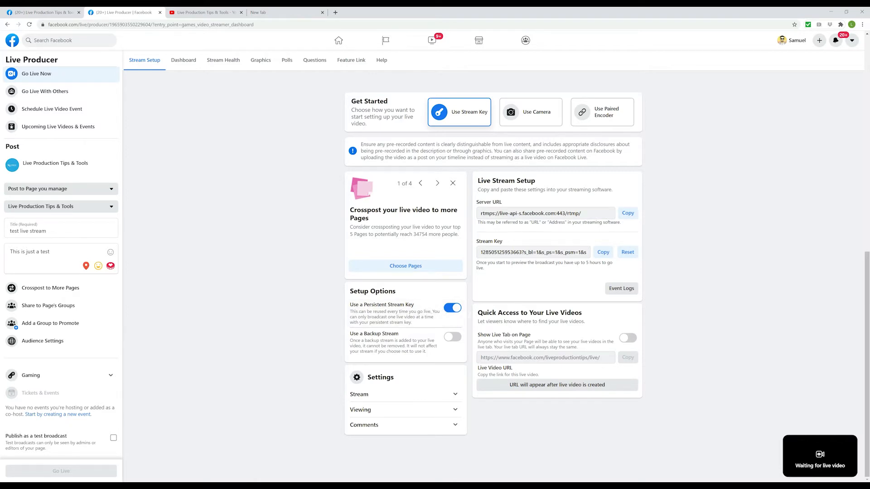
mouse_move(603, 249)
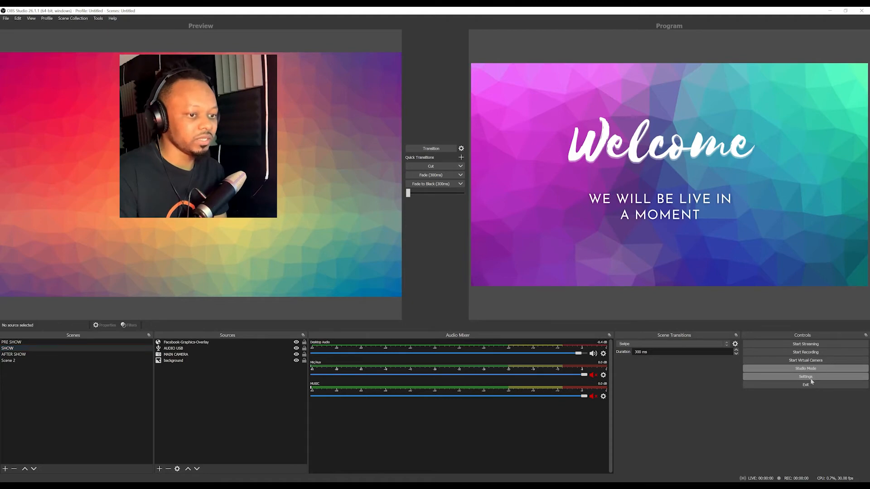
Set the OBS stream service to Facebook Live with the pasted stream key and save
left_click(806, 377)
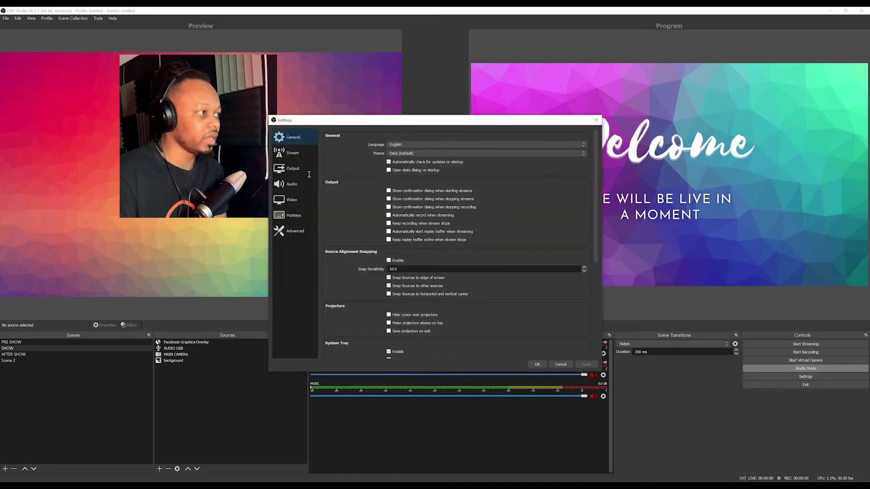
left_click(292, 152)
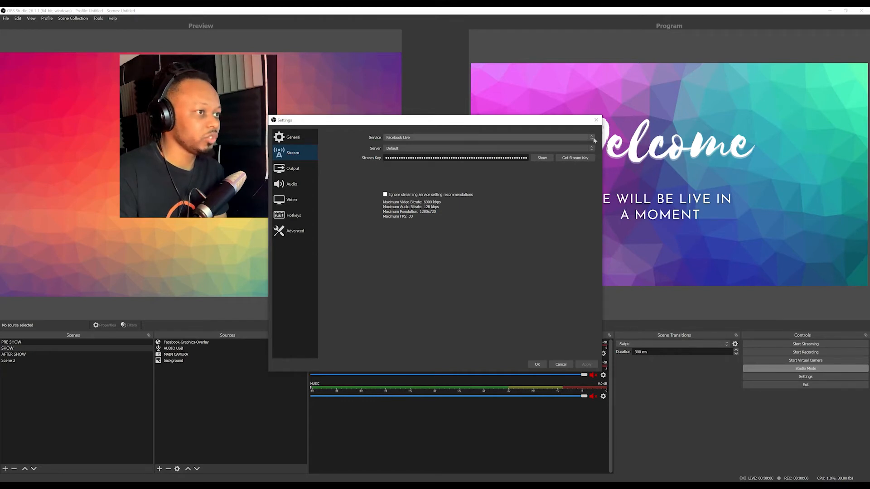
left_click(590, 138)
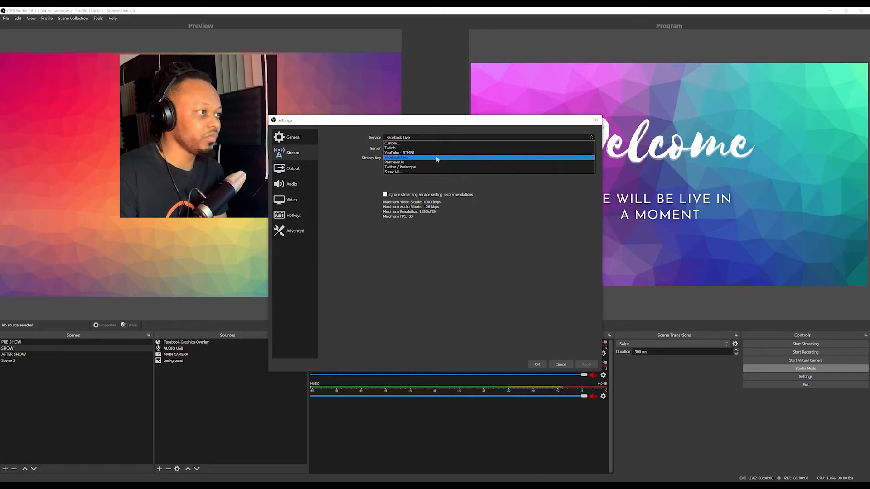
left_click(415, 158)
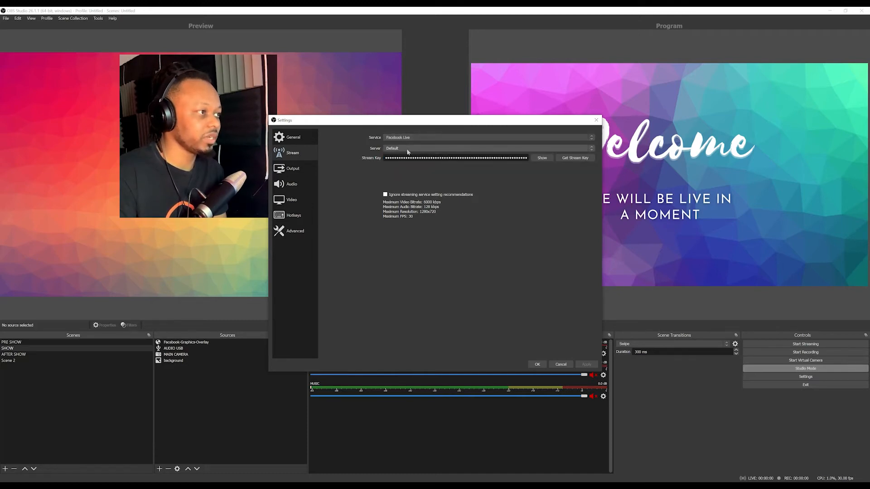
mouse_move(382, 155)
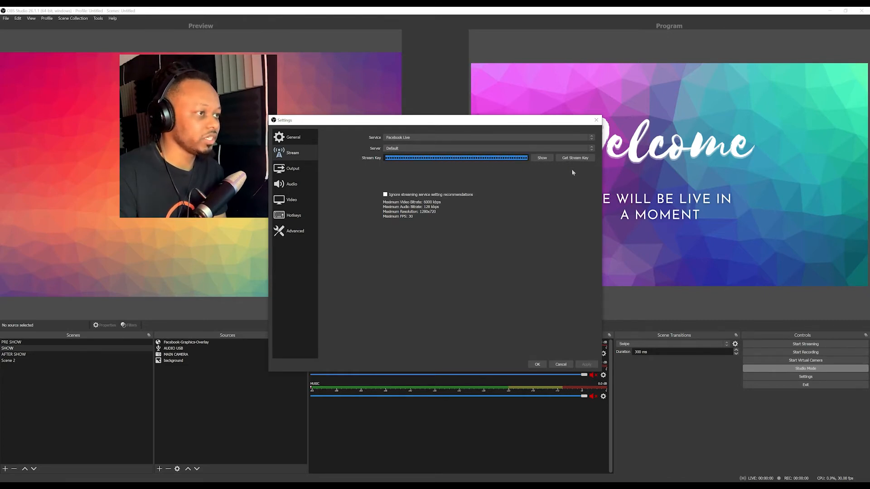
left_click(456, 158)
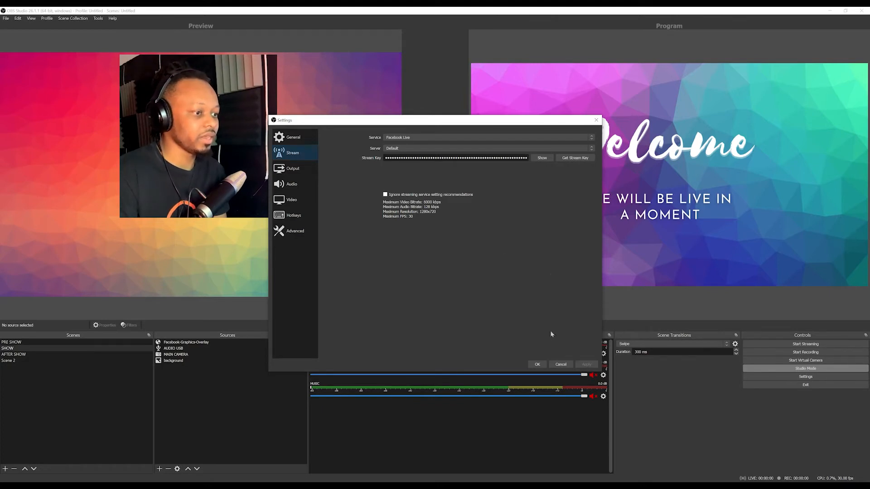
left_click(537, 364)
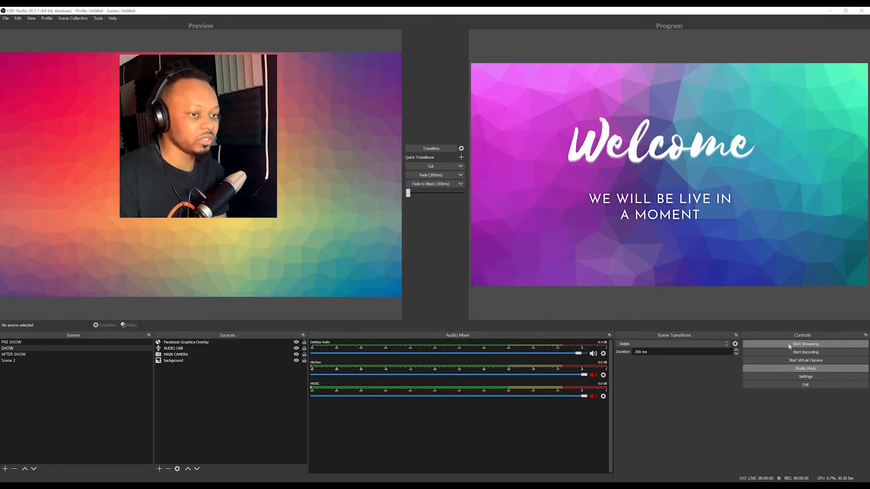
Start streaming from OBS and load the AFTER SHOW scene into the Preview pane
left_click(805, 344)
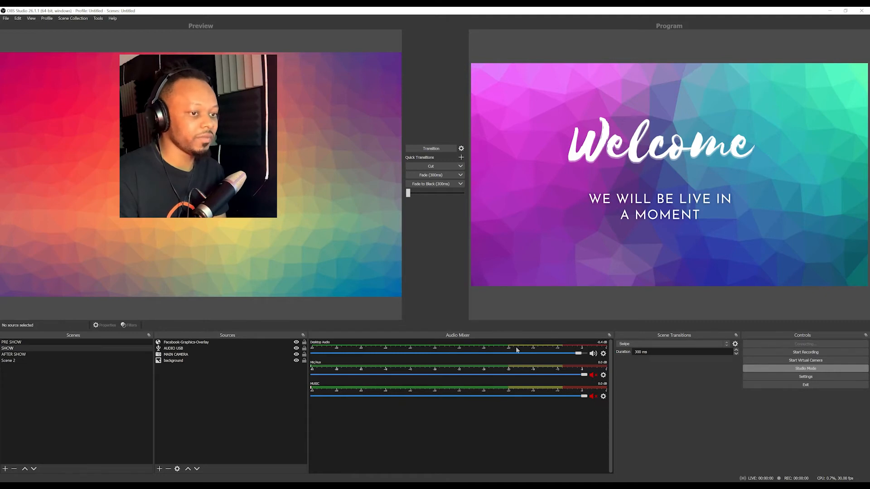
left_click(804, 344)
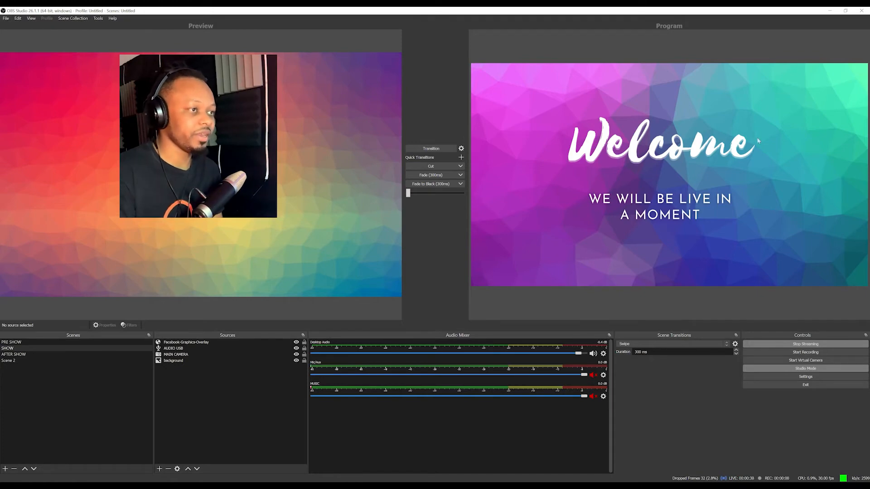
mouse_move(733, 177)
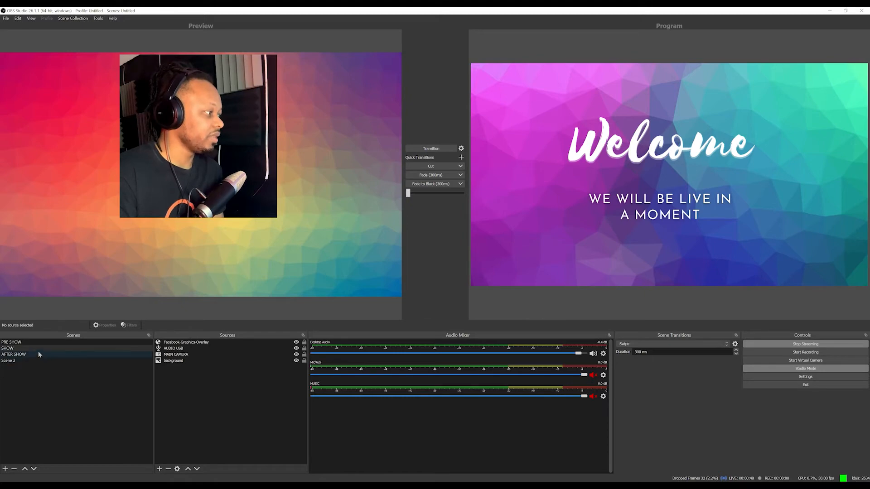
mouse_move(32, 359)
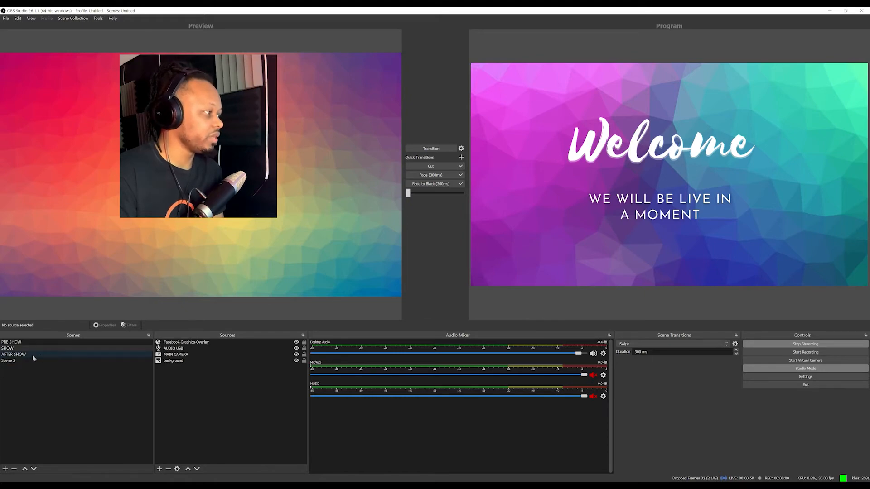
left_click(10, 348)
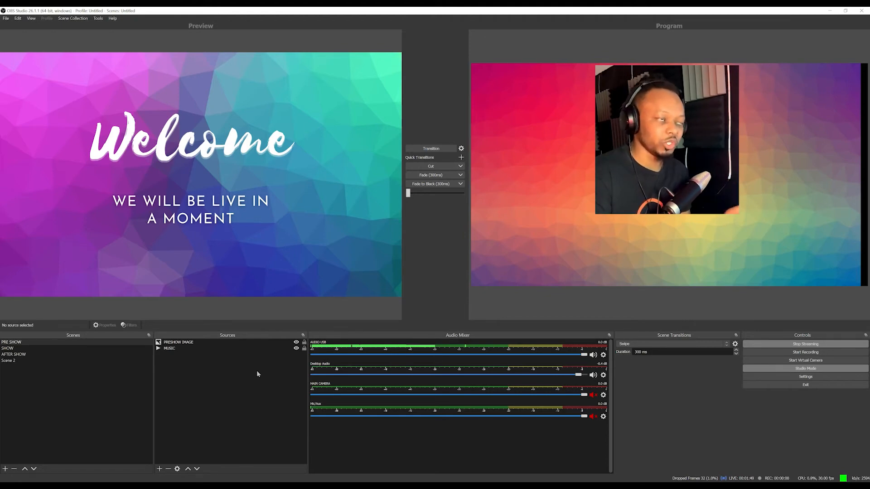
mouse_move(423, 464)
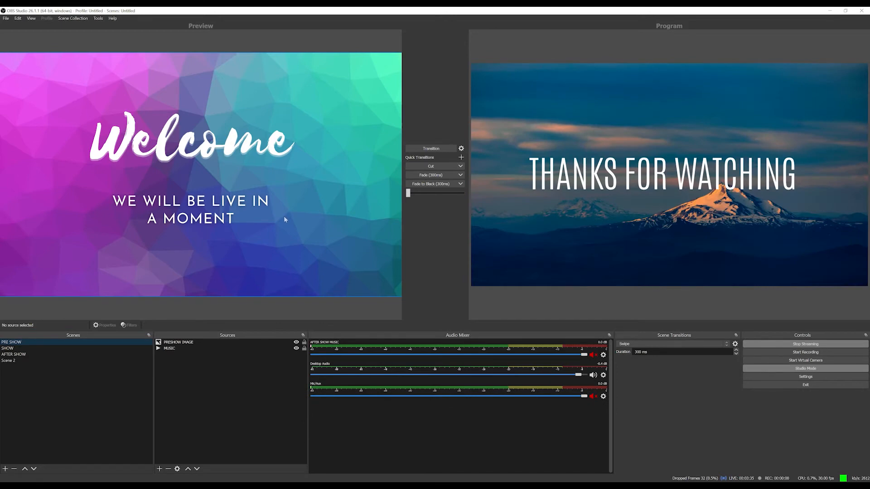
mouse_move(304, 244)
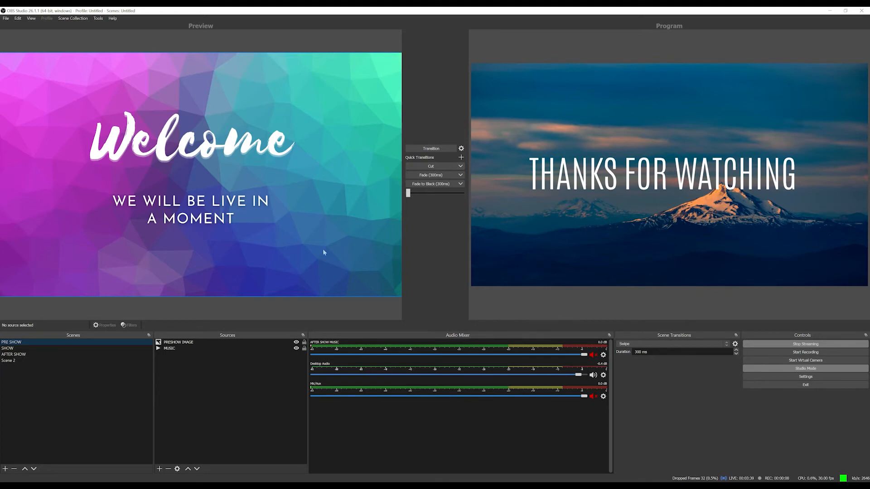
left_click(14, 354)
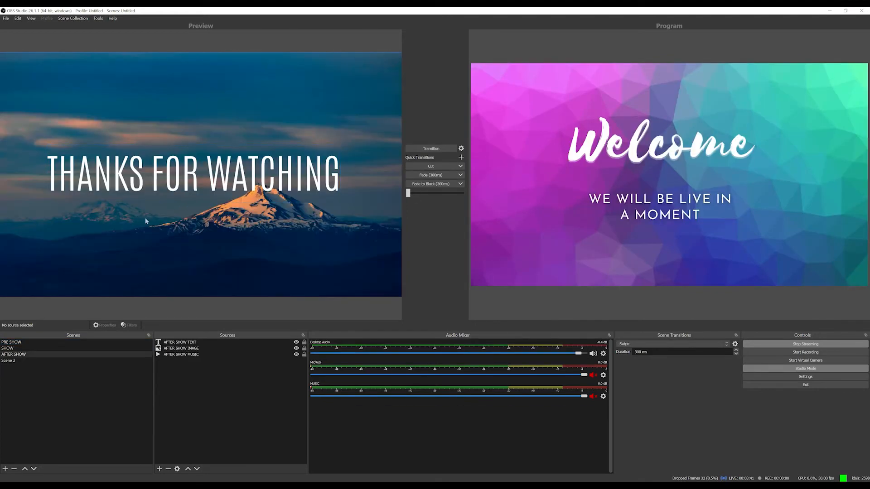
left_click(8, 349)
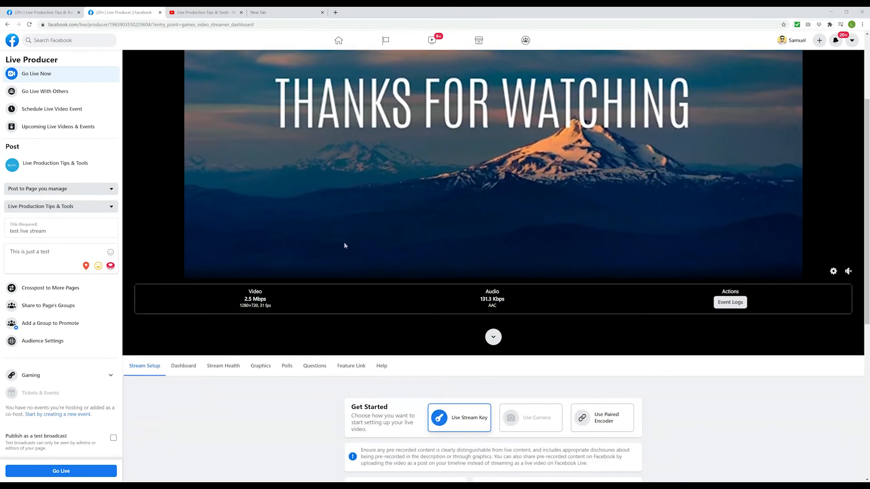
Go live with the test stream in Live Producer and view its Dashboard
scroll("down", 3)
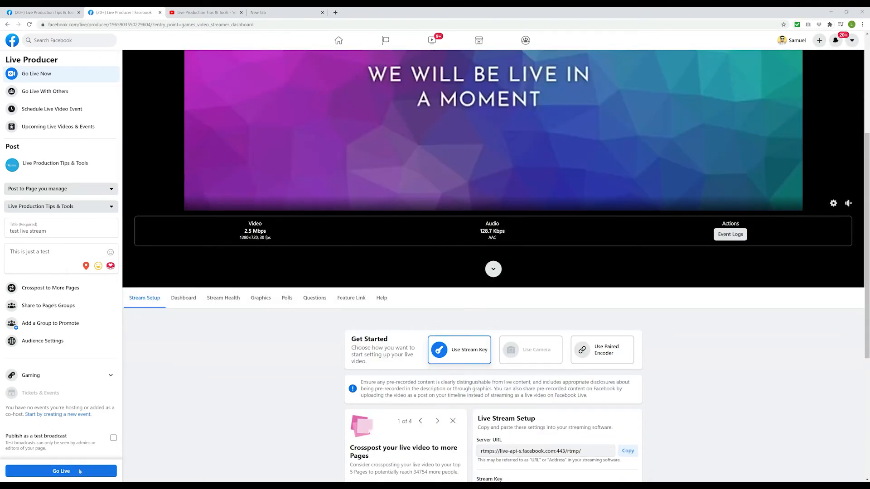
left_click(60, 471)
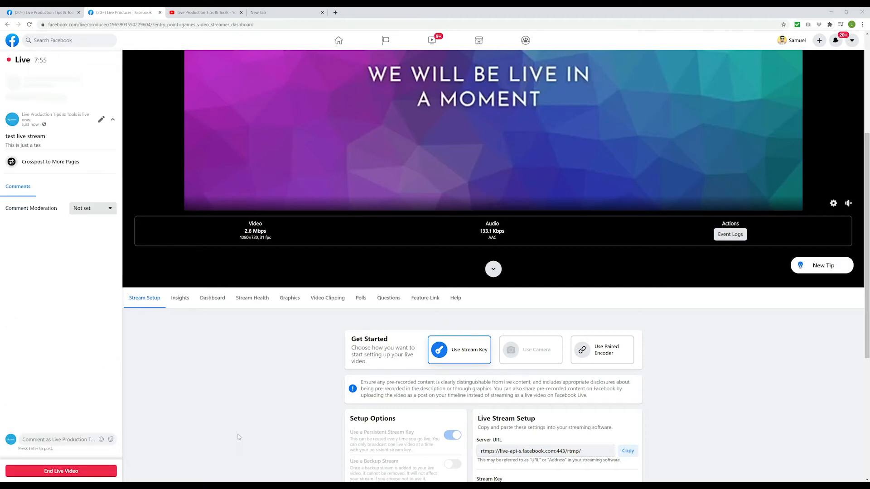
left_click(212, 297)
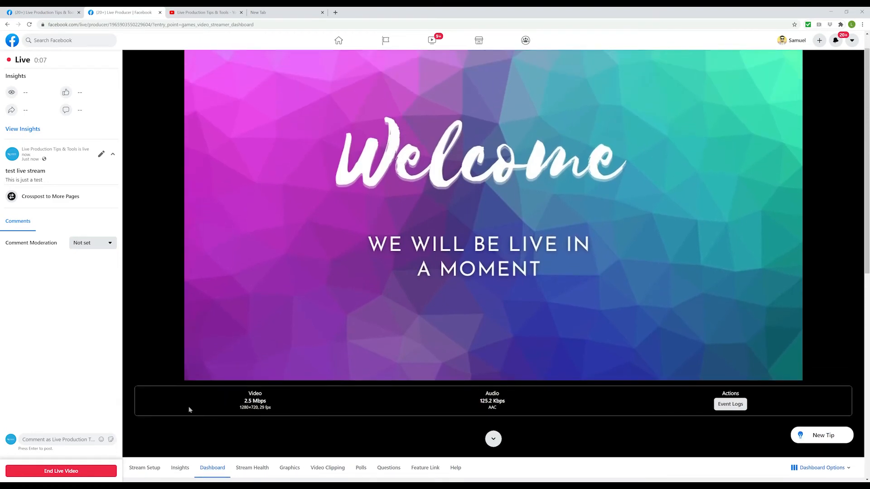
mouse_move(254, 350)
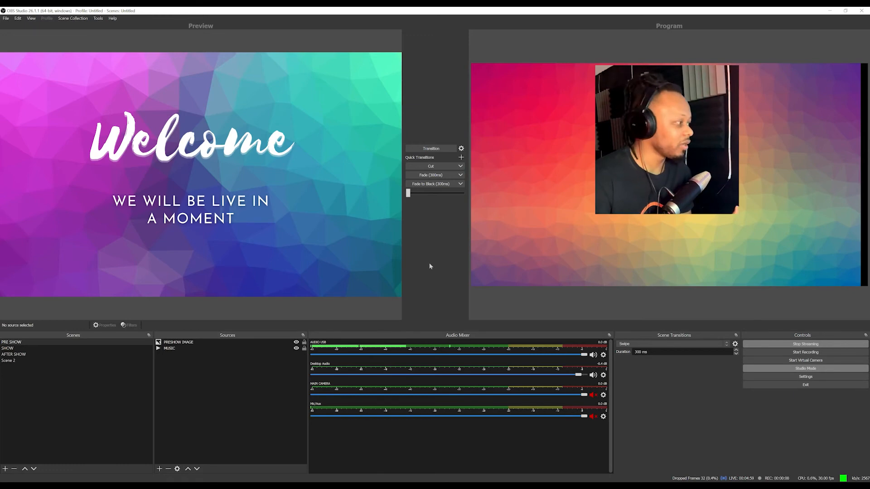
Preview AFTER SHOW and transition the Thanks for Watching scene to Program
left_click(14, 355)
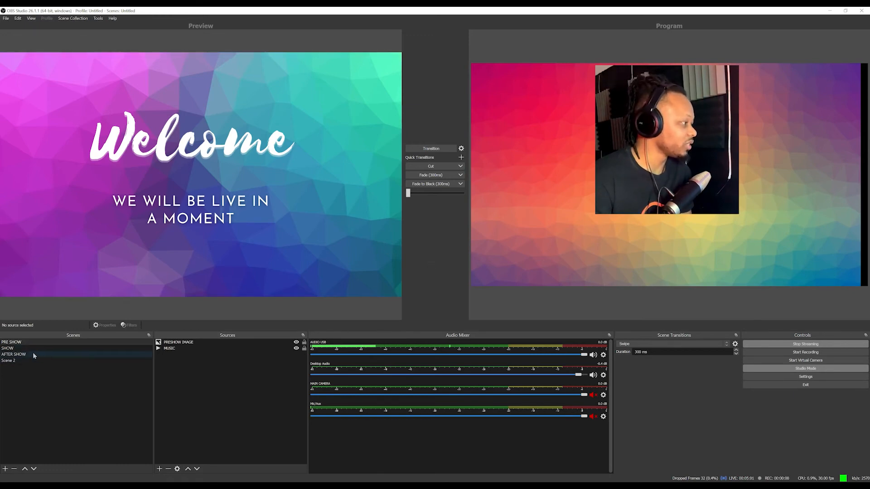
left_click(14, 354)
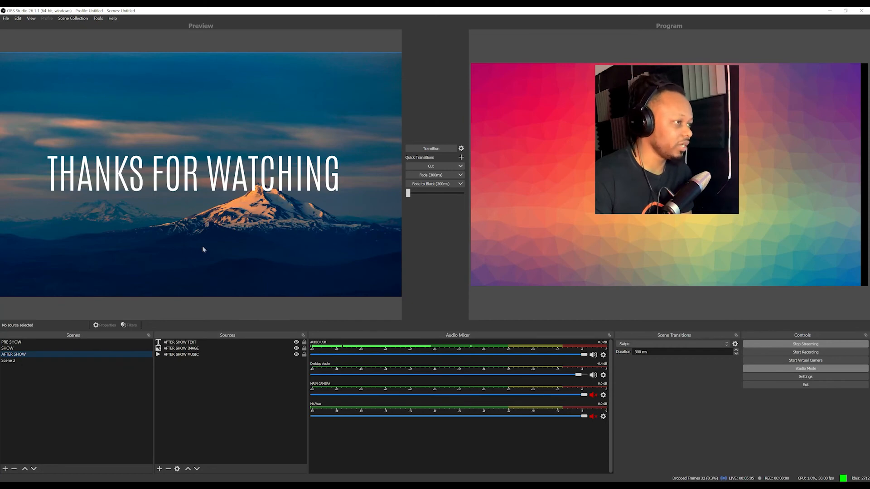
left_click(6, 348)
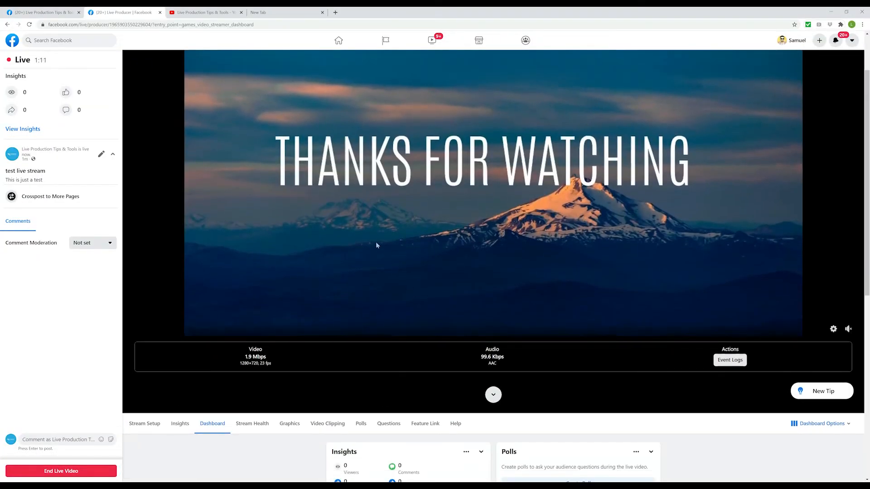
mouse_move(456, 207)
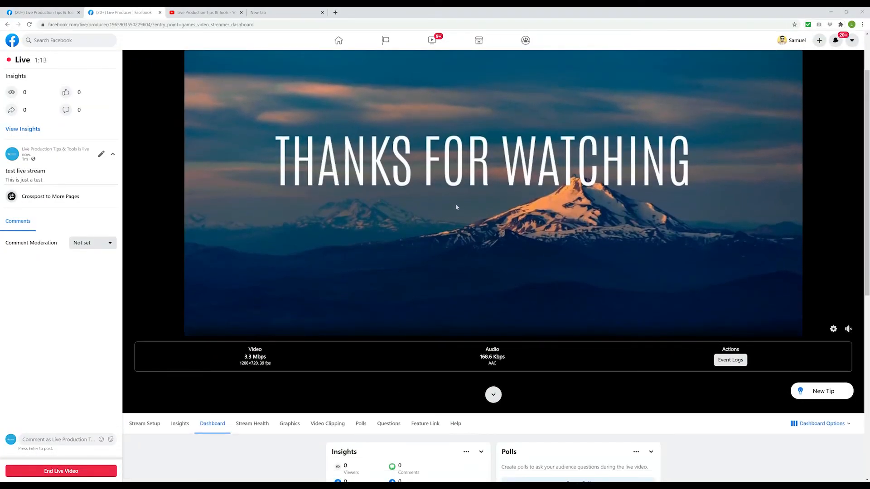
mouse_move(413, 278)
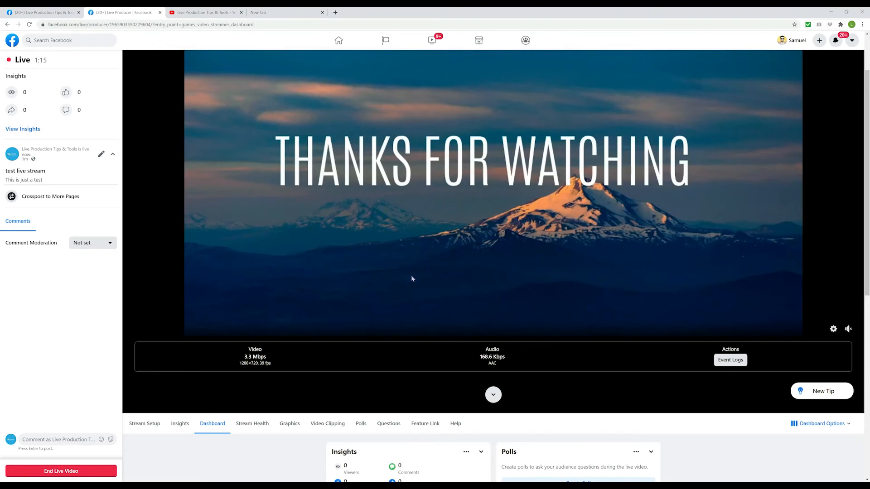
Review the Stream Health and Graphics tabs, return to Stream Setup, then request ending the live video
scroll("down", 3)
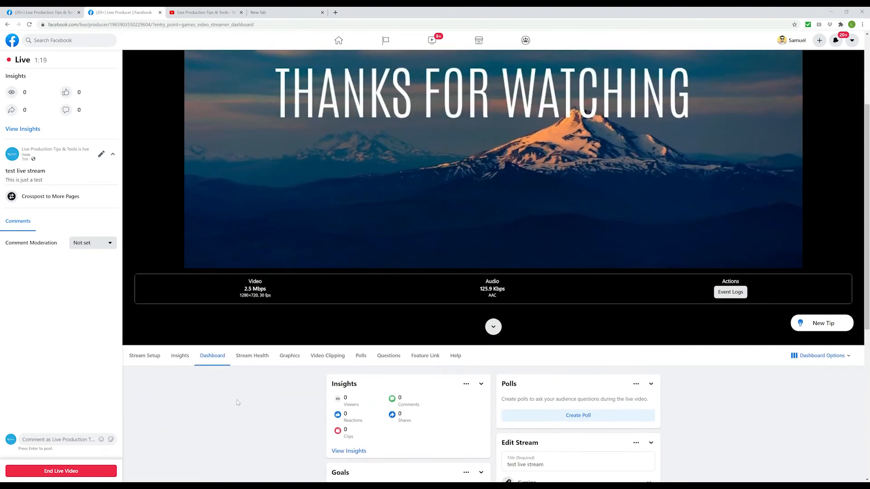
scroll("down", 3)
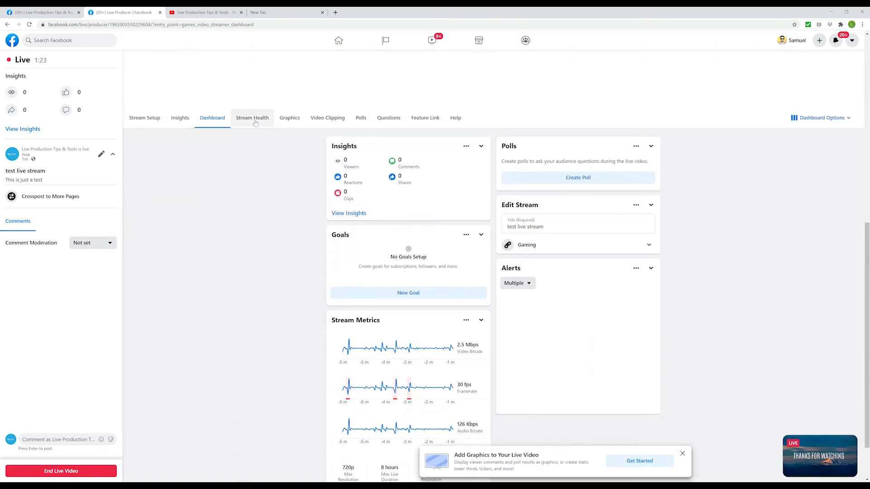
left_click(252, 117)
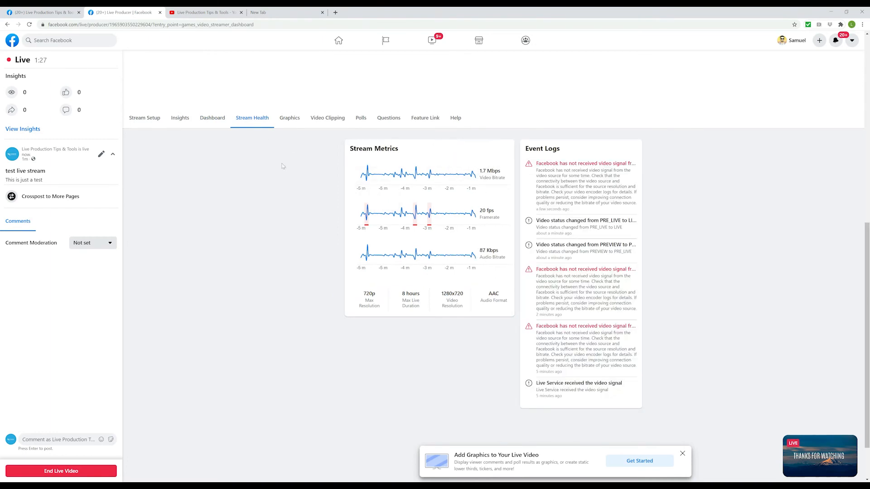
left_click(290, 118)
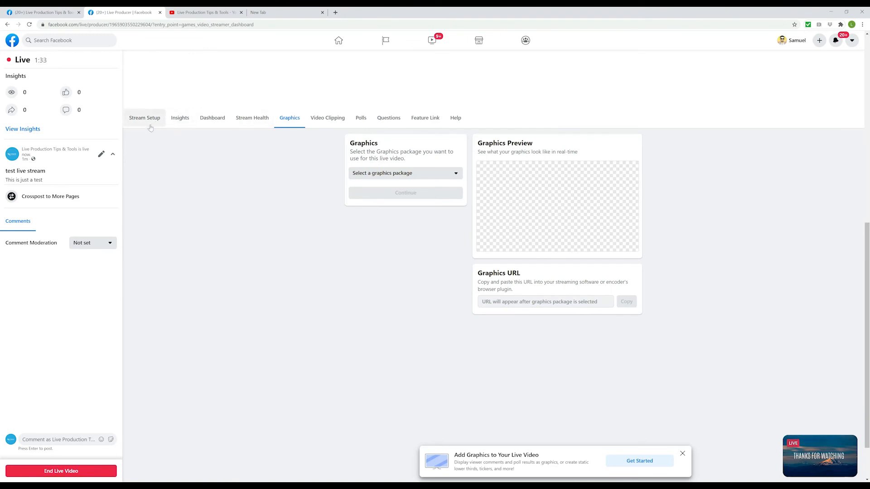
left_click(144, 118)
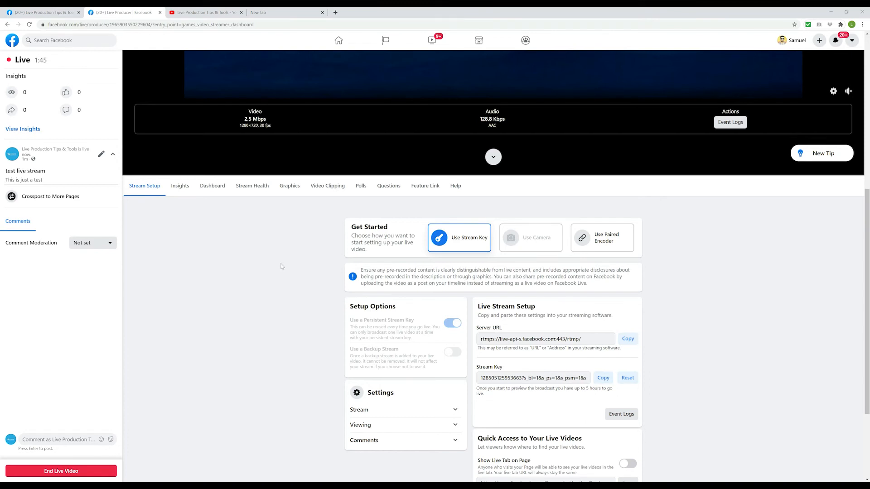
mouse_move(267, 272)
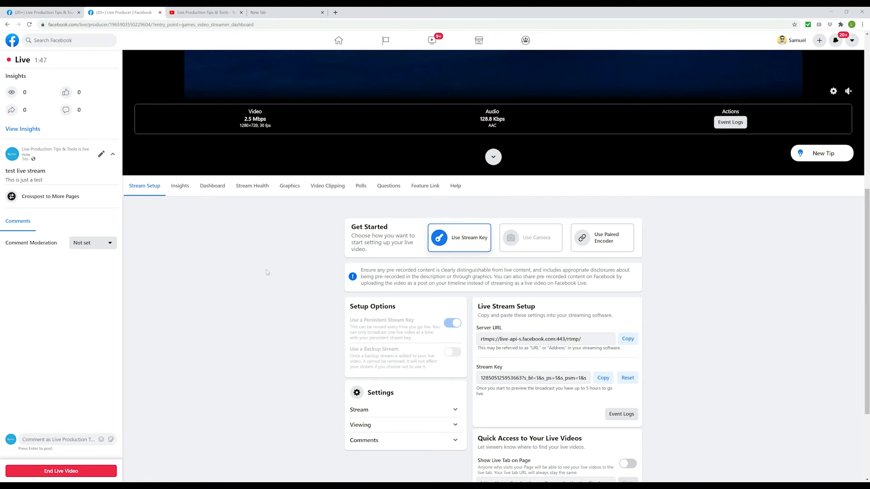
left_click(60, 483)
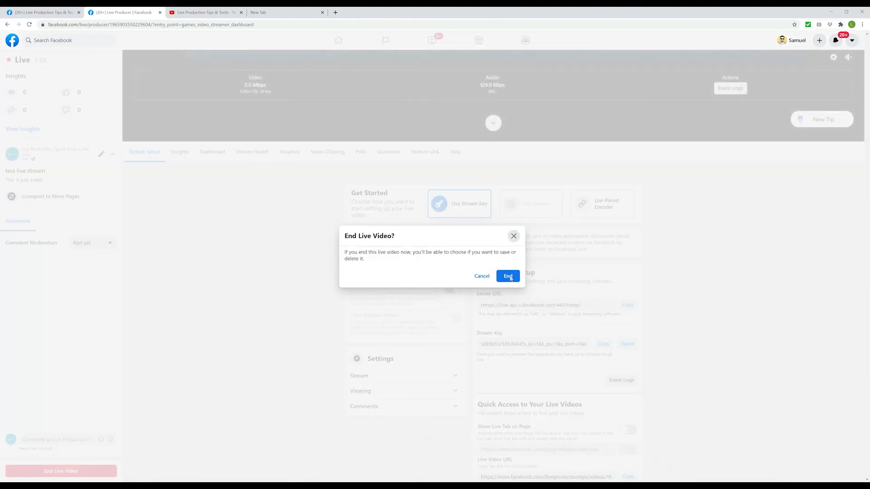
Confirm End in the End Live Video dialog to stop the broadcast
left_click(507, 276)
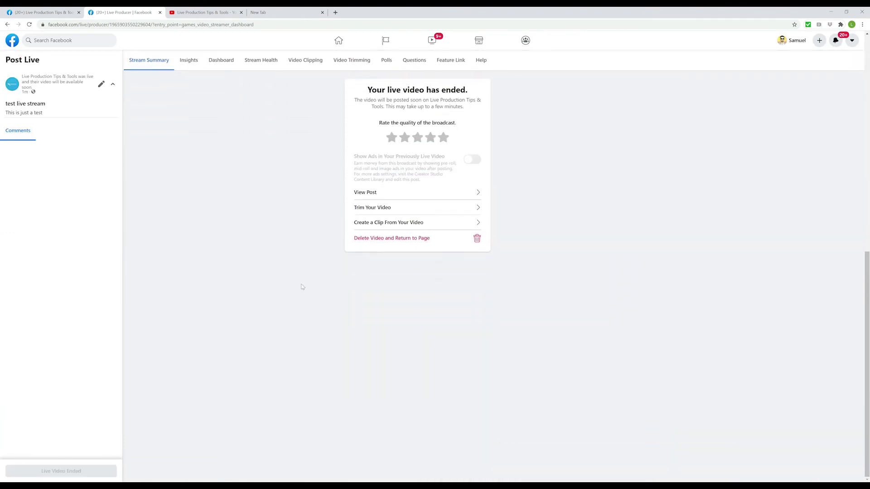
mouse_move(414, 195)
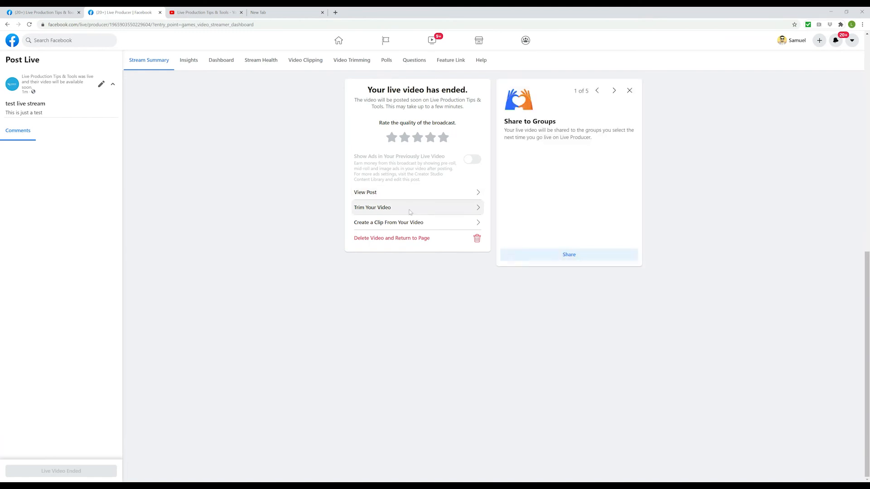
mouse_move(387, 229)
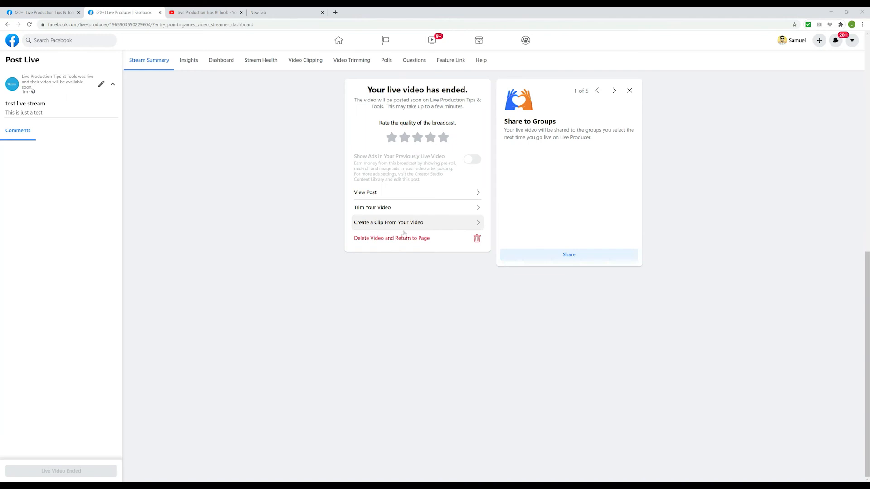
mouse_move(412, 241)
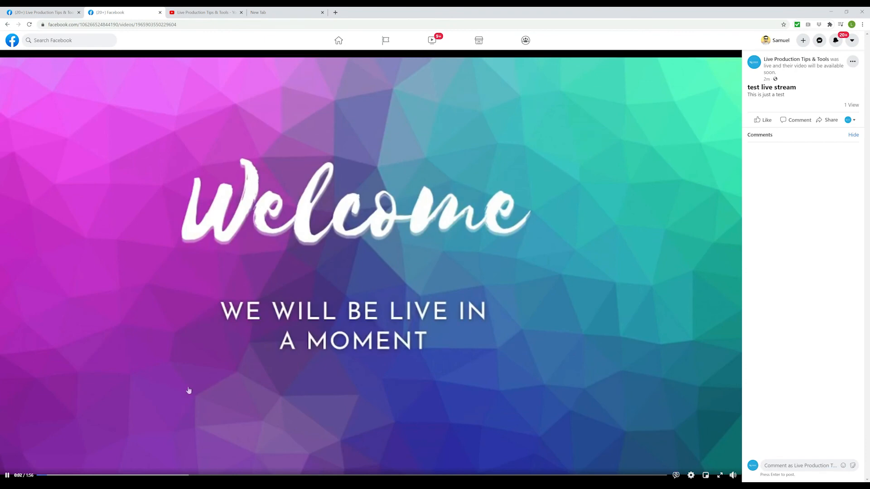
mouse_move(276, 475)
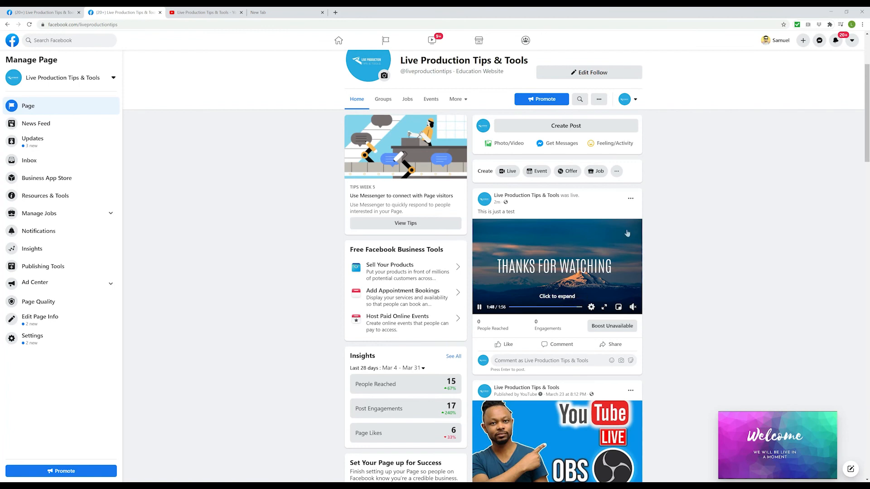
mouse_move(629, 229)
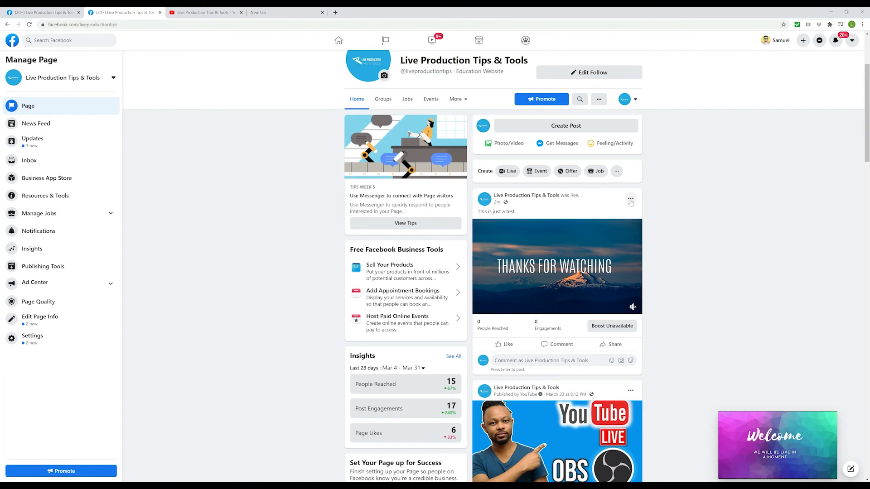
Choose Delete post from the test stream post's menu and confirm the deletion
left_click(630, 199)
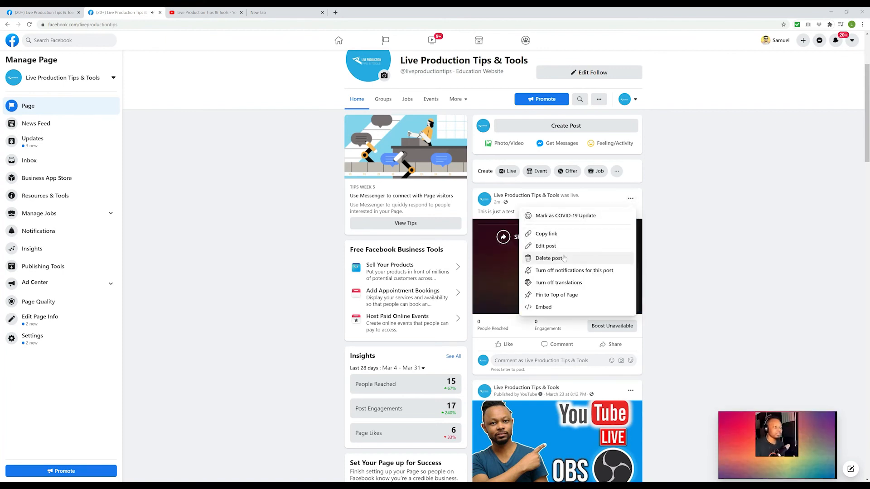
left_click(548, 258)
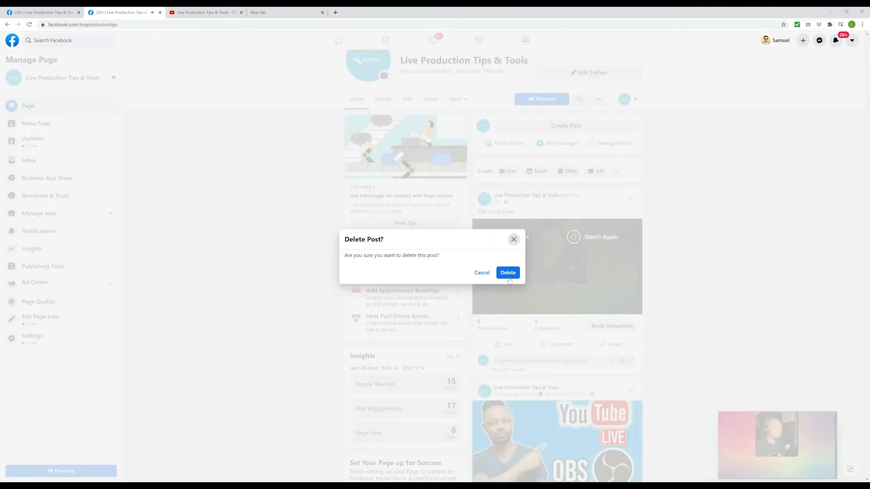
left_click(482, 273)
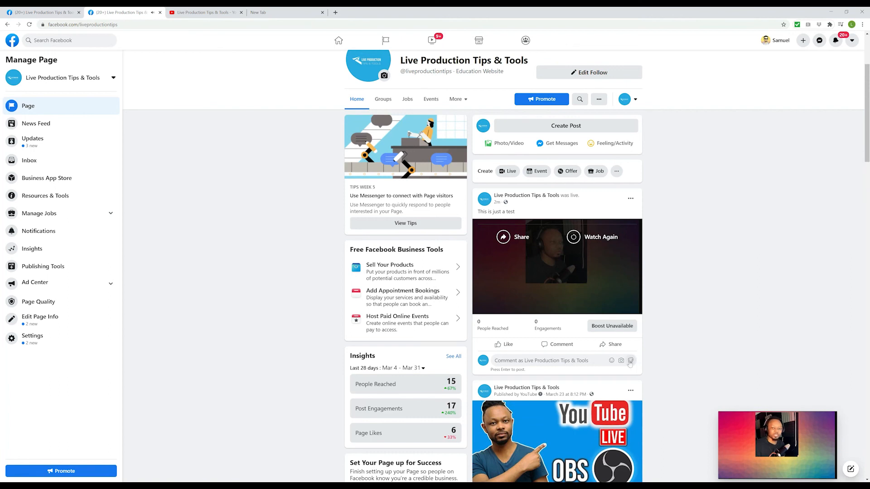
scroll("down", 3)
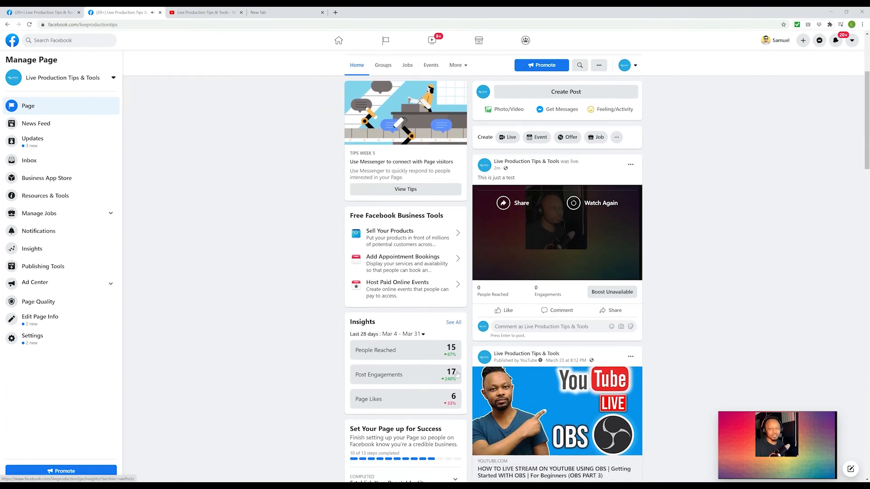